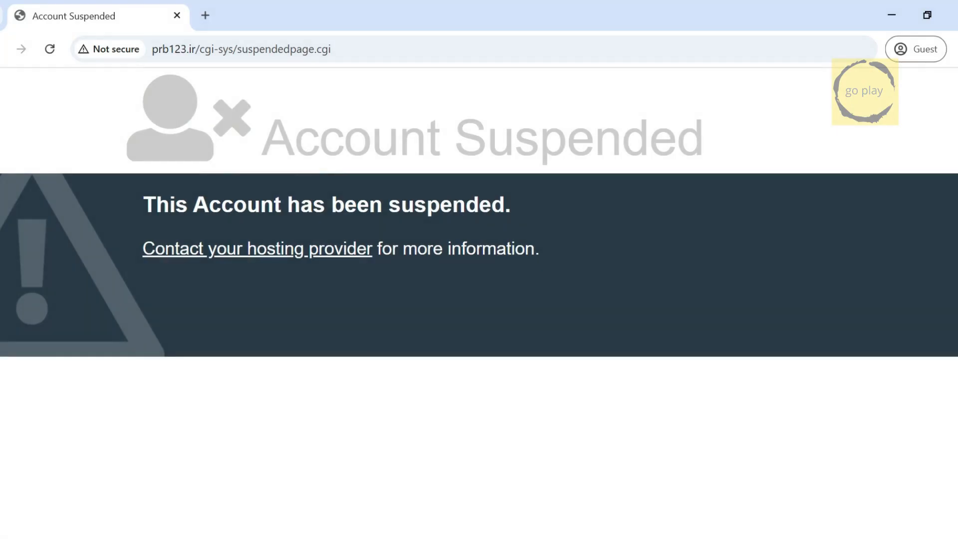
{"action": "mouse_move", "coordinate": [428, 407]}
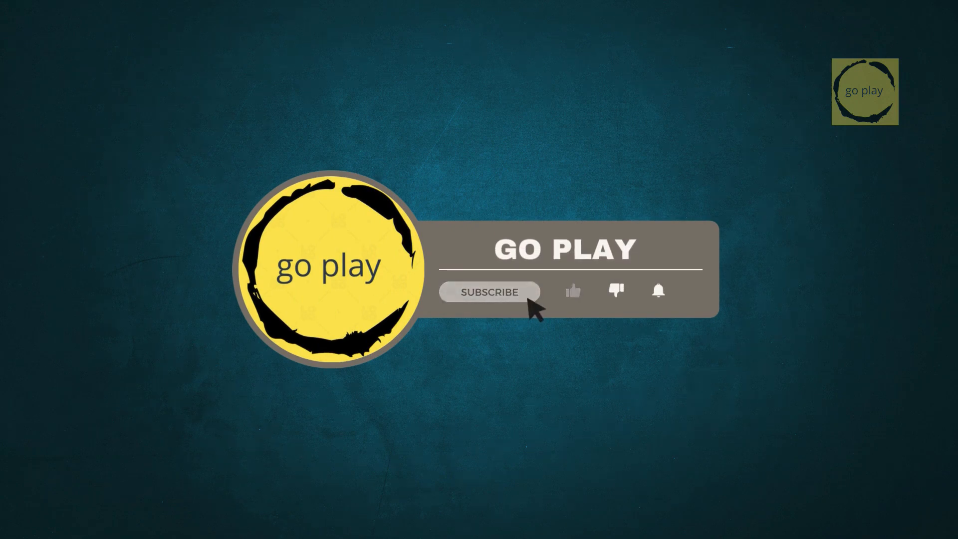
- Follow the prb123.ir/v4.rar self-host link in Prb's pinned PS-PHIVE V4 tweet
{"action": "left_click", "coordinate": [489, 291]}
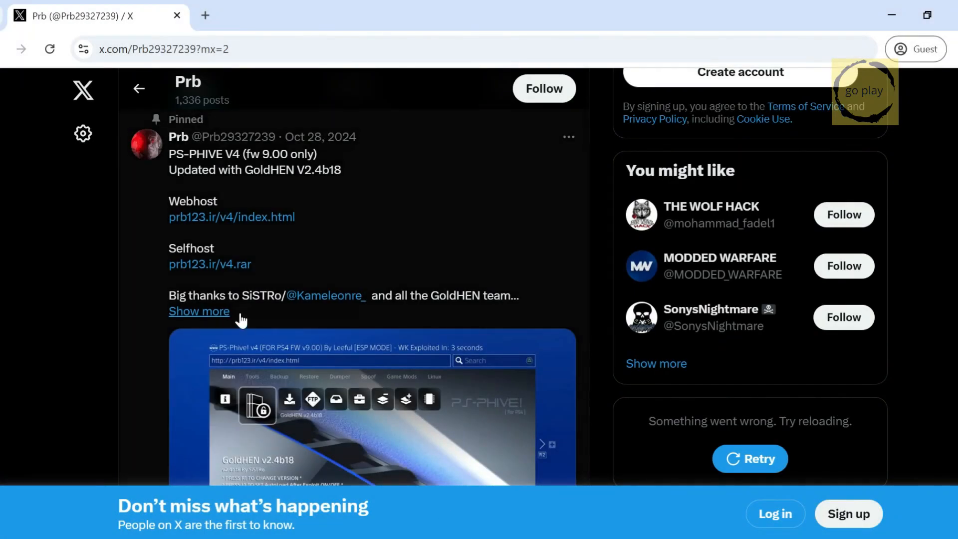
{"action": "mouse_move", "coordinate": [210, 264]}
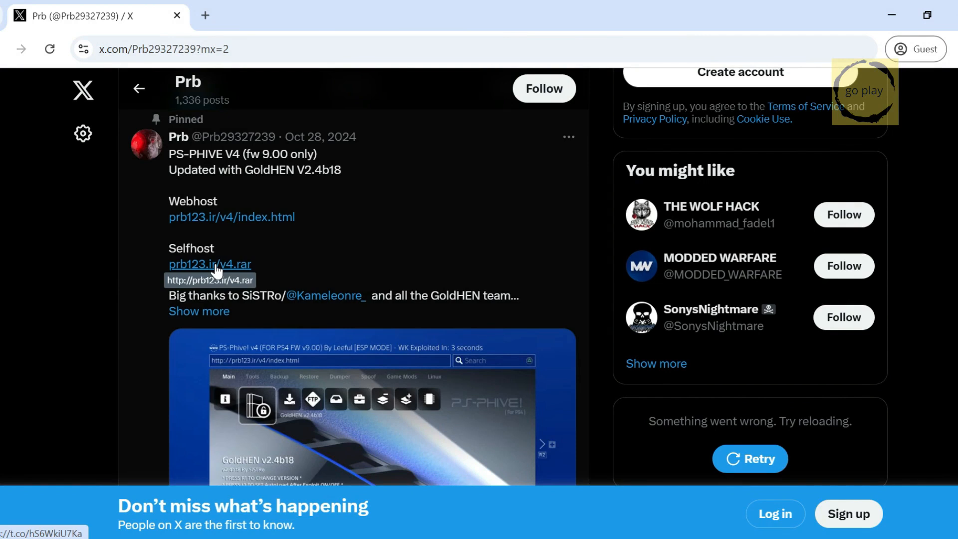
{"action": "left_click", "coordinate": [210, 264]}
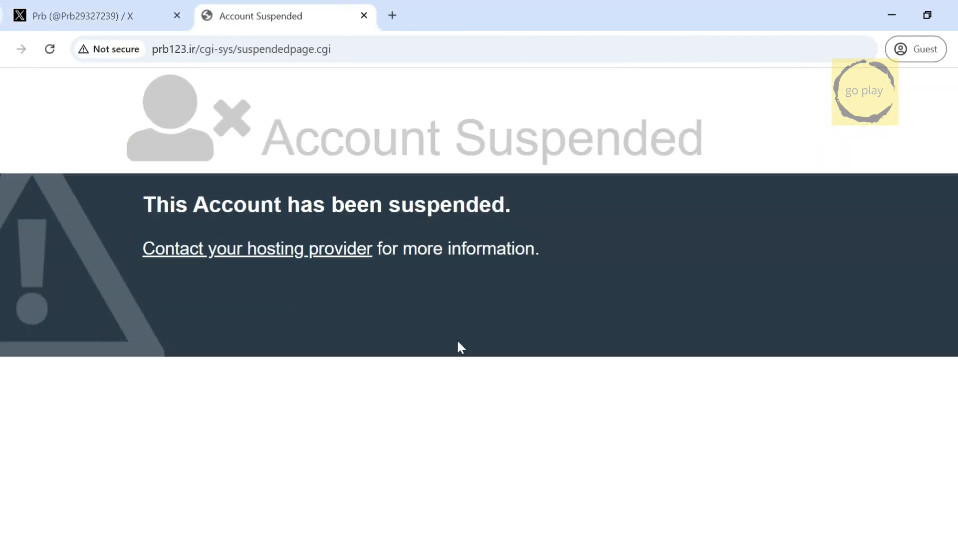
{"action": "mouse_move", "coordinate": [411, 302]}
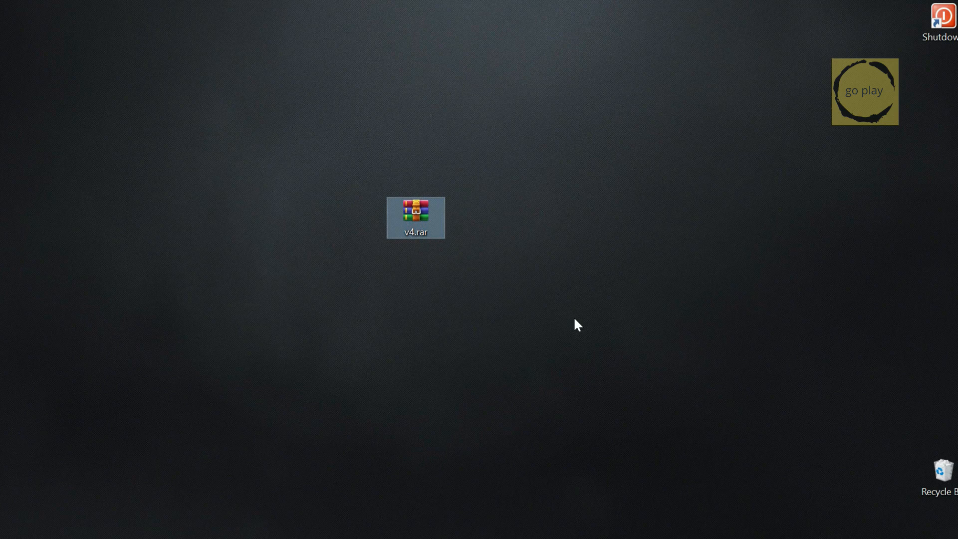
{"action": "mouse_move", "coordinate": [421, 226]}
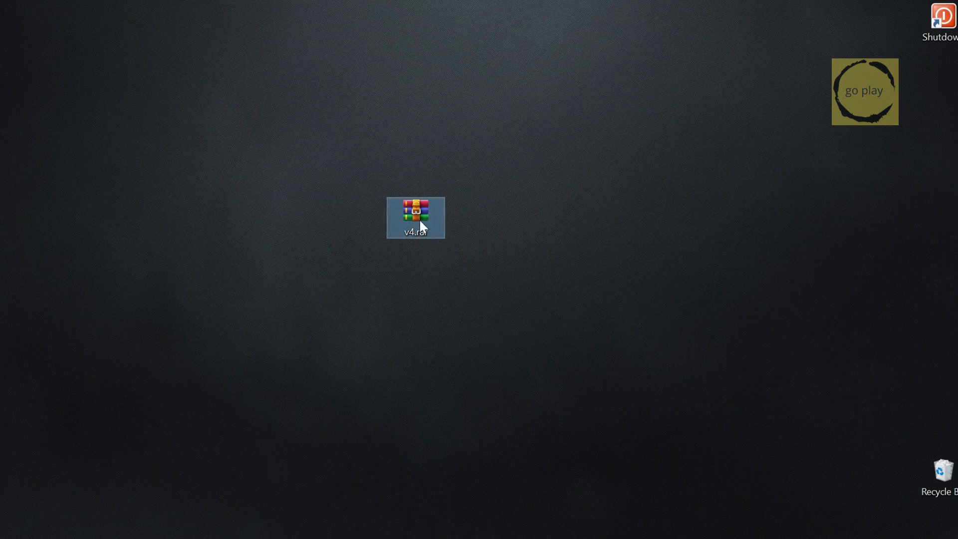
- Extract the downloaded v4.rar with WinRAR and open the resulting v4 folder
{"action": "double_click", "coordinate": [414, 217]}
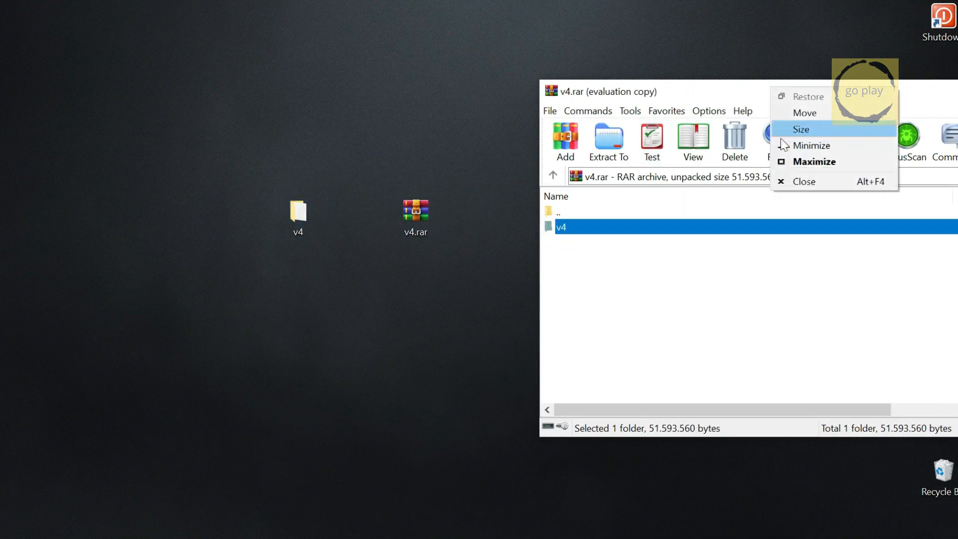
{"action": "right_click", "coordinate": [415, 218]}
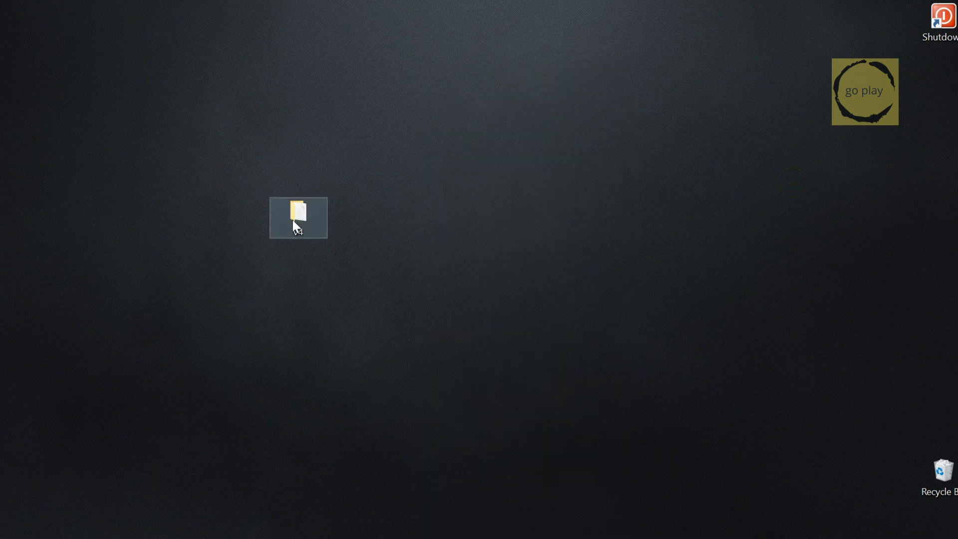
{"action": "double_click", "coordinate": [298, 218]}
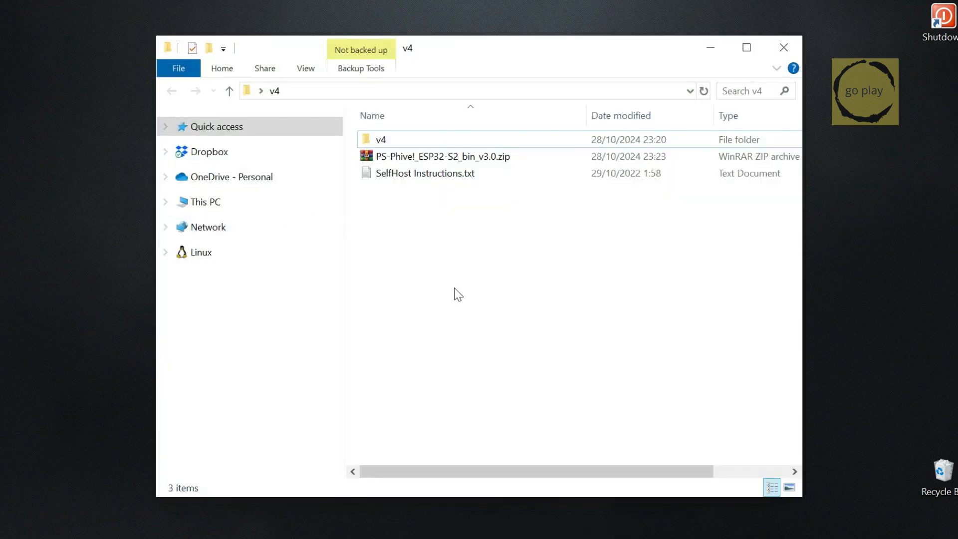
- Open PS-Phive!_ESP32-S2_bin_v3.0.zip and drag its firmware bin onto the desktop
{"action": "left_click", "coordinate": [442, 155]}
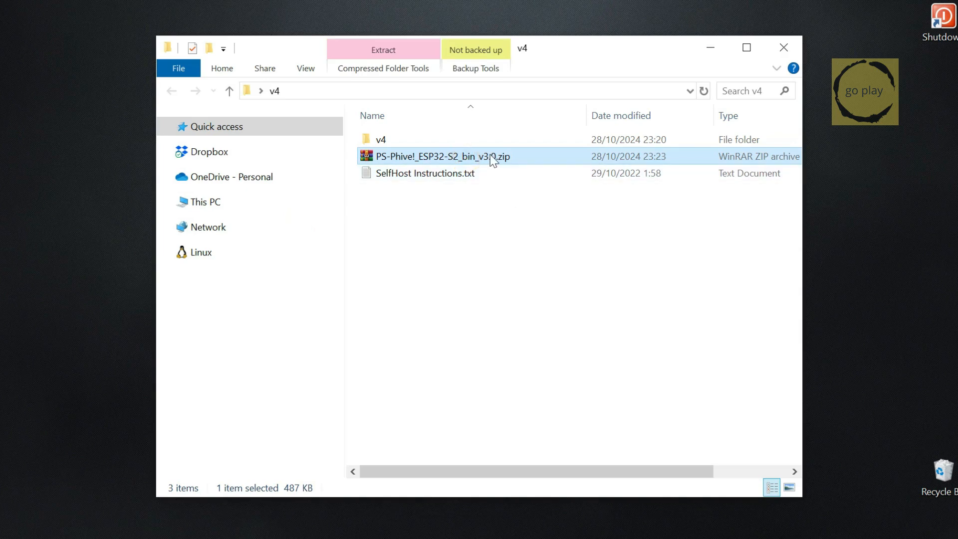
{"action": "double_click", "coordinate": [439, 157]}
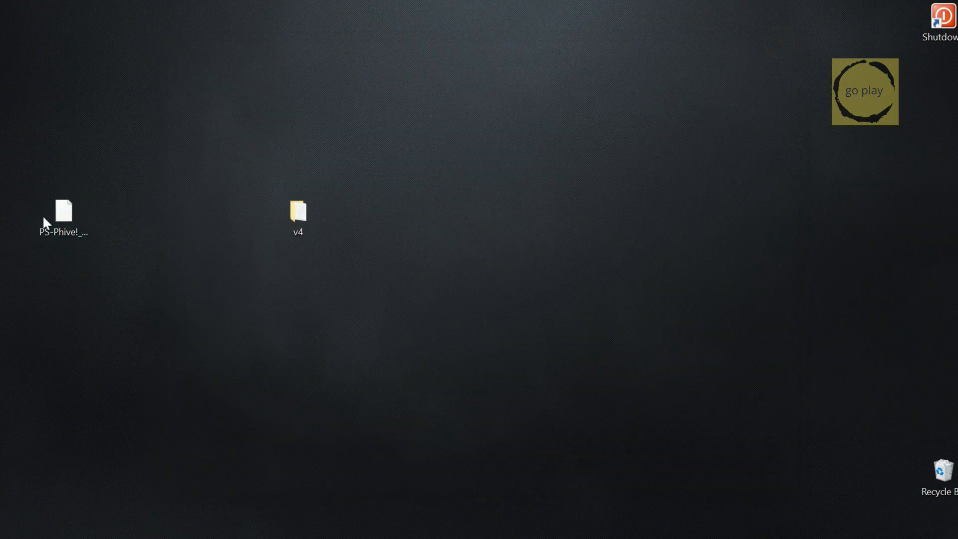
{"action": "left_click_drag", "start_coordinate": [63, 211], "coordinate": [415, 229]}
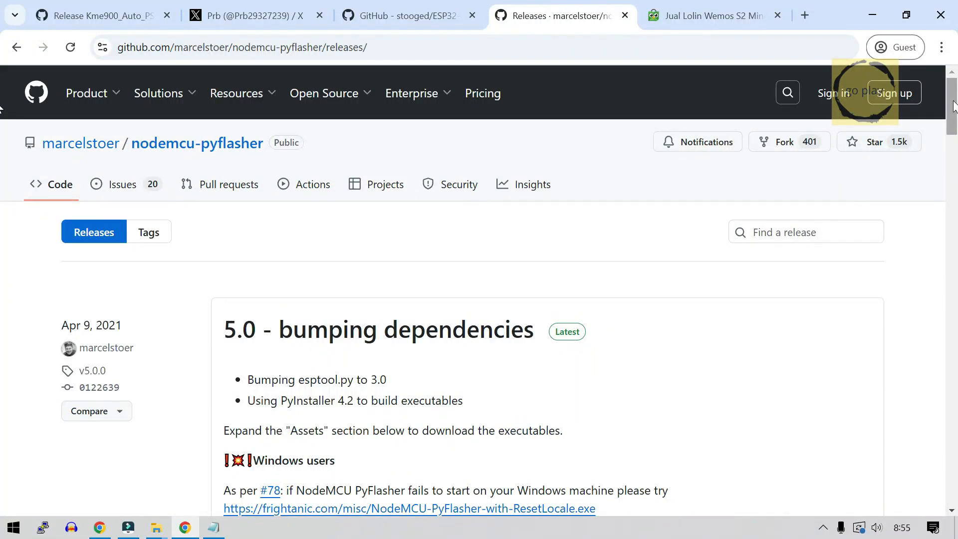
- Scroll the nodemcu-pyflasher Releases page down to release 5.0's Assets list
{"action": "scroll", "scroll_direction": "down", "scroll_amount": 3}
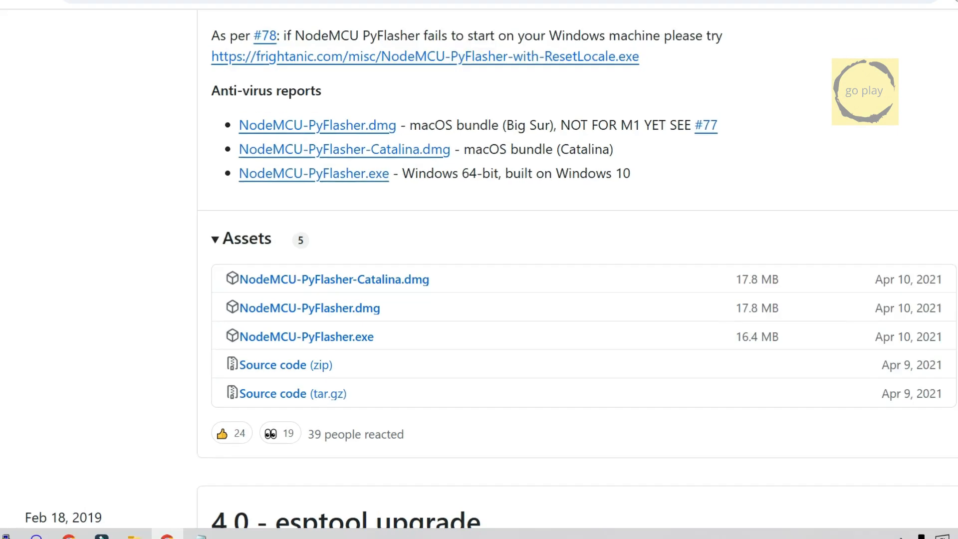
{"action": "scroll", "scroll_direction": "down", "scroll_amount": 3}
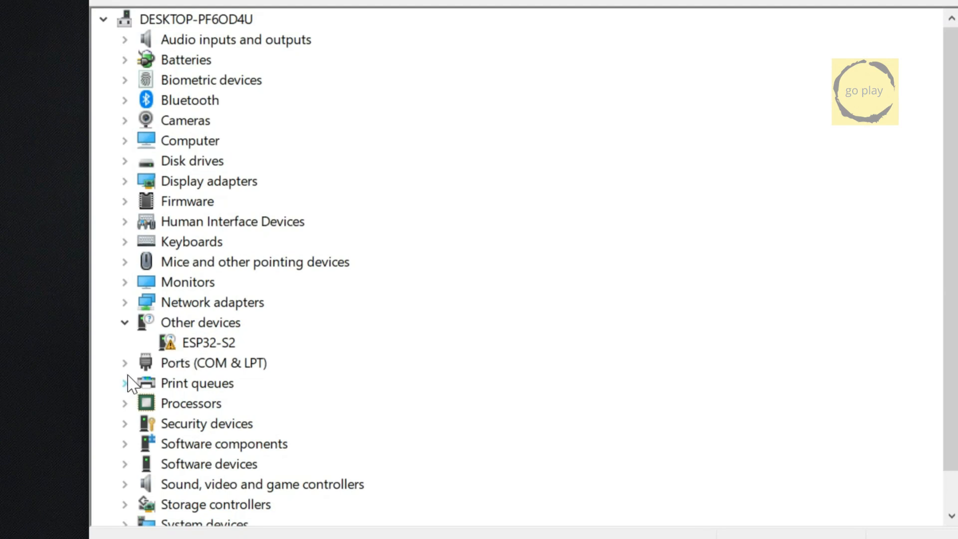
- Expand Ports (COM & LPT) and select USB Serial Device (COM5)
{"action": "left_click", "coordinate": [124, 362]}
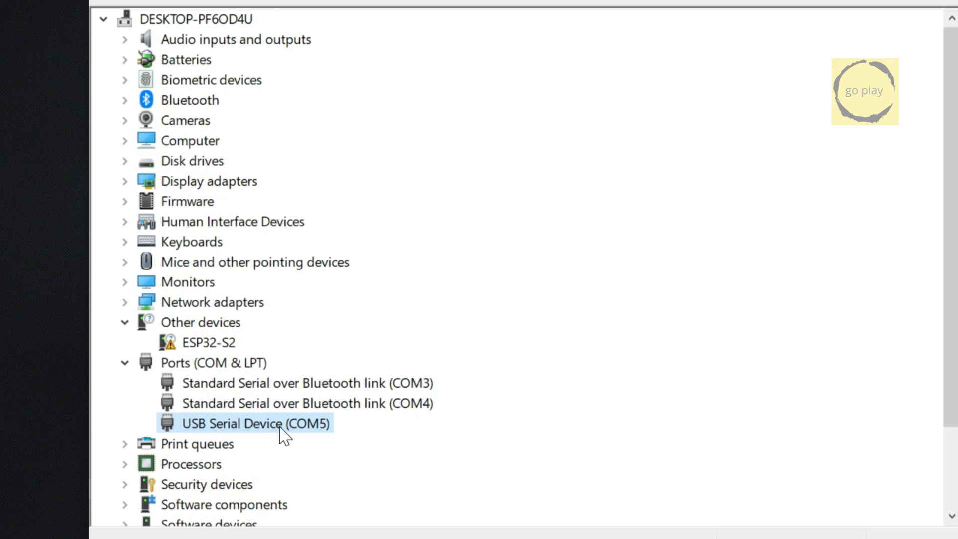
{"action": "mouse_move", "coordinate": [290, 437]}
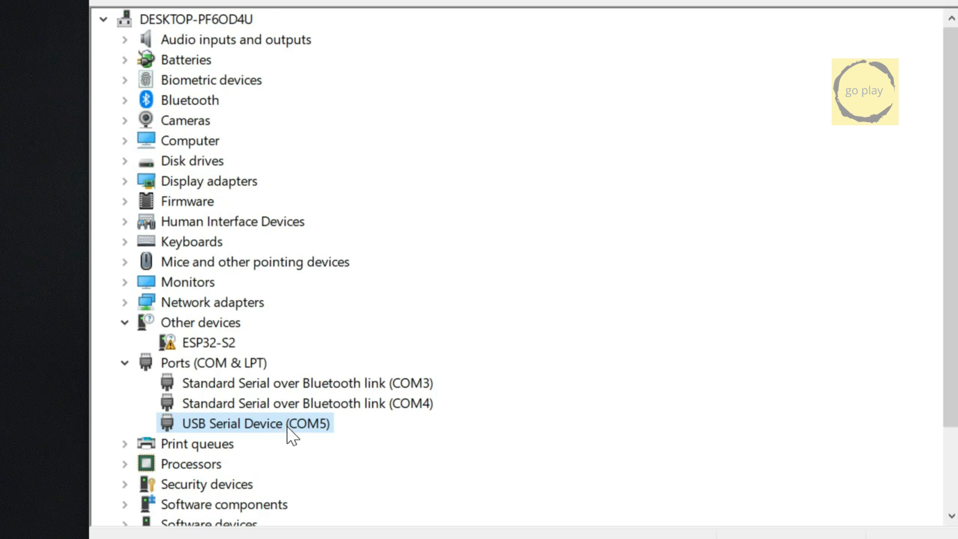
{"action": "left_click", "coordinate": [586, 68]}
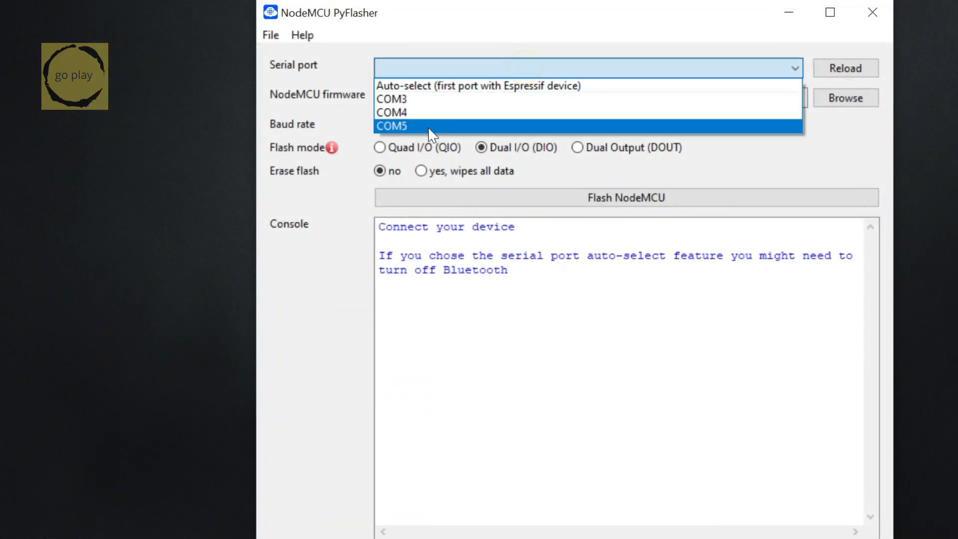
- Set PyFlasher to COM5, PS-Phive!_ESP32-S2_v2.0.bin, 115200 baud, and erase all flash data
{"action": "left_click", "coordinate": [392, 126]}
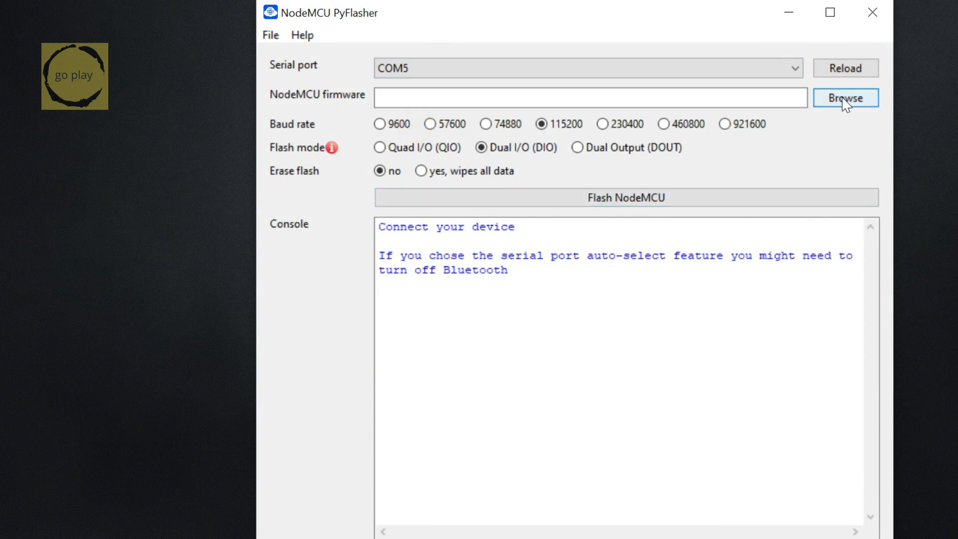
{"action": "left_click", "coordinate": [846, 98]}
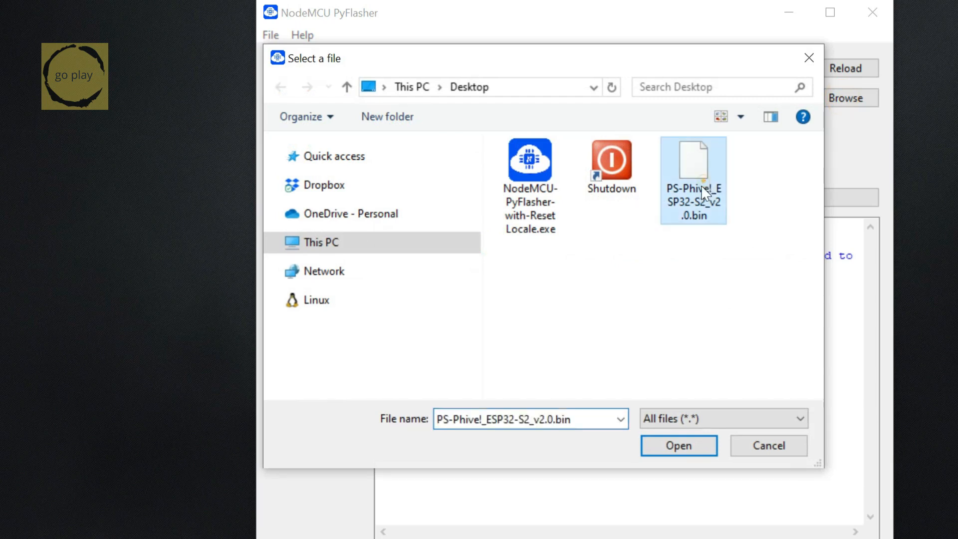
{"action": "left_click", "coordinate": [677, 445]}
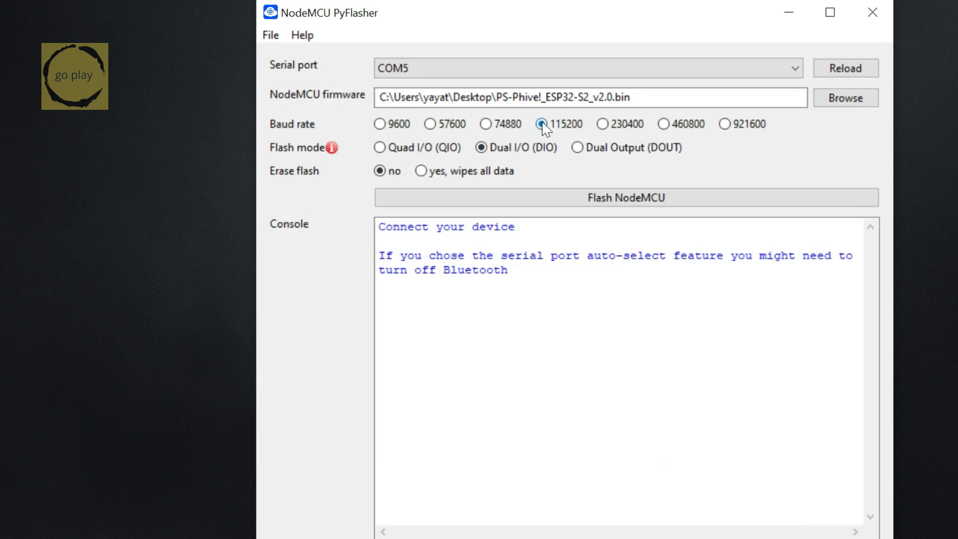
{"action": "left_click", "coordinate": [542, 125]}
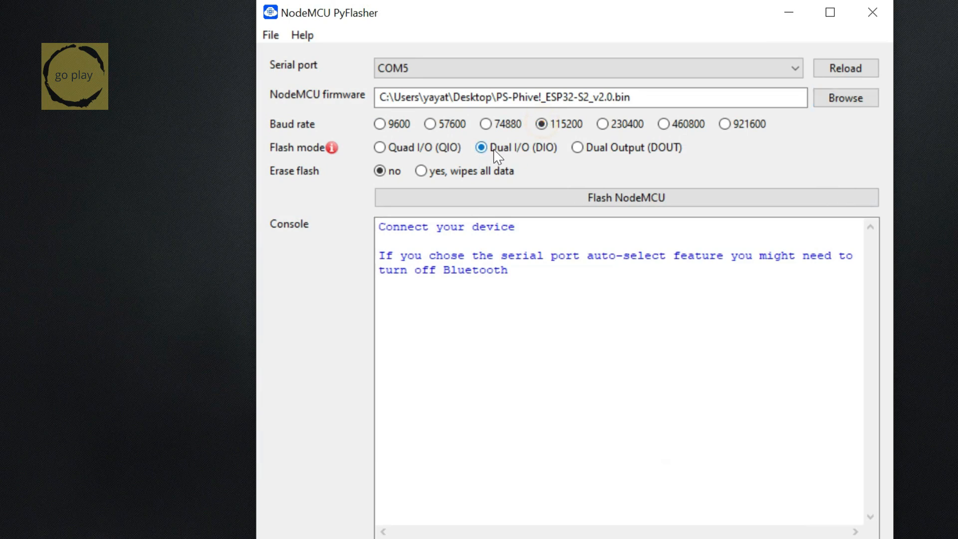
{"action": "mouse_move", "coordinate": [422, 171]}
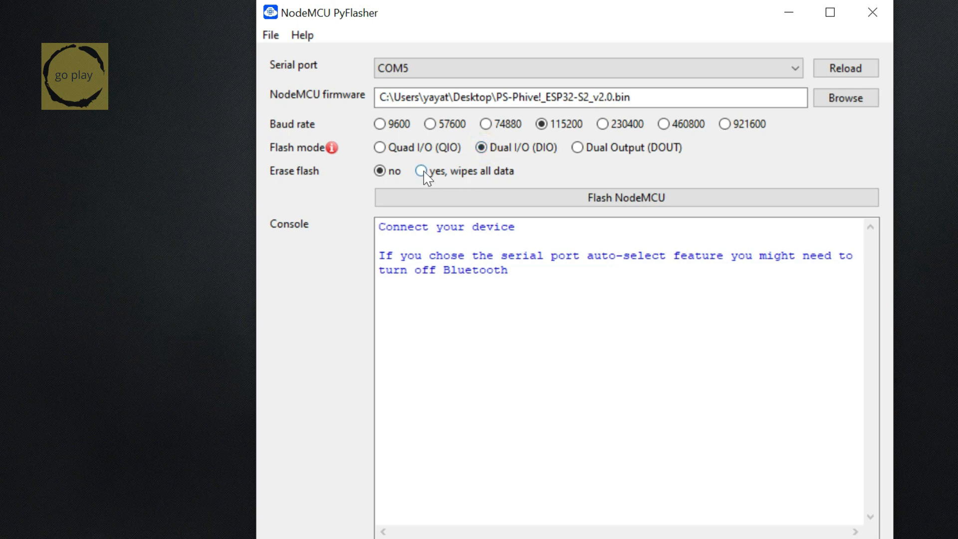
{"action": "left_click", "coordinate": [421, 171]}
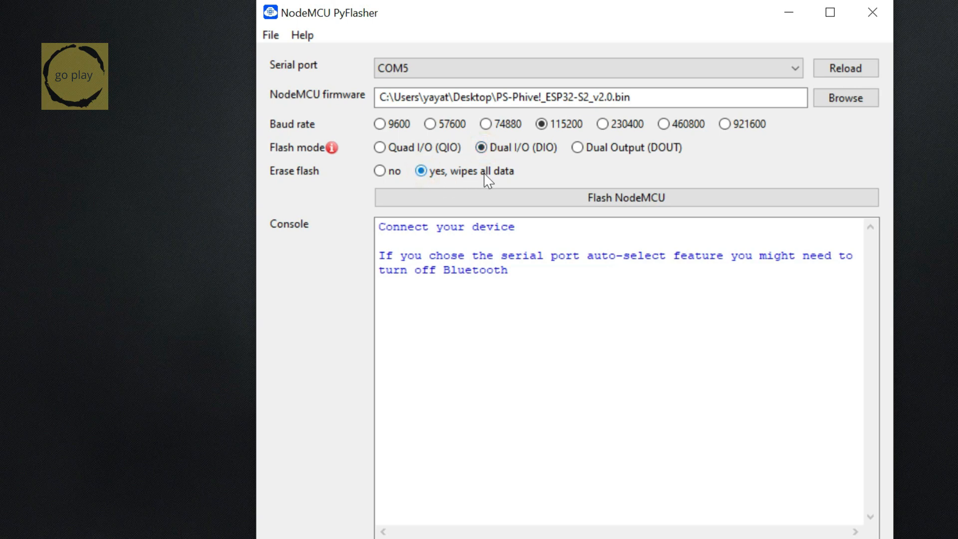
{"action": "mouse_move", "coordinate": [649, 210]}
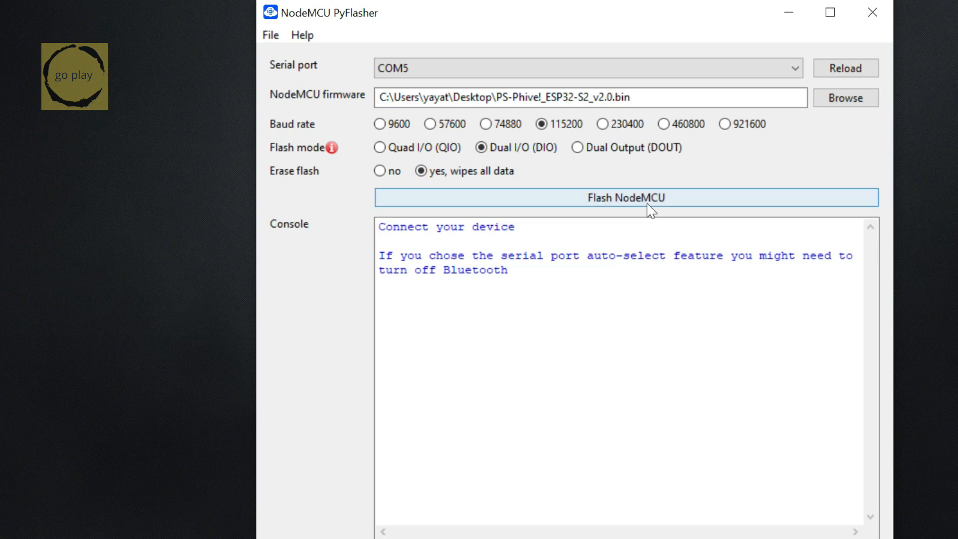
- Run Flash NodeMCU until the console reports 'Firmware successfully flashed'
{"action": "left_click", "coordinate": [625, 198]}
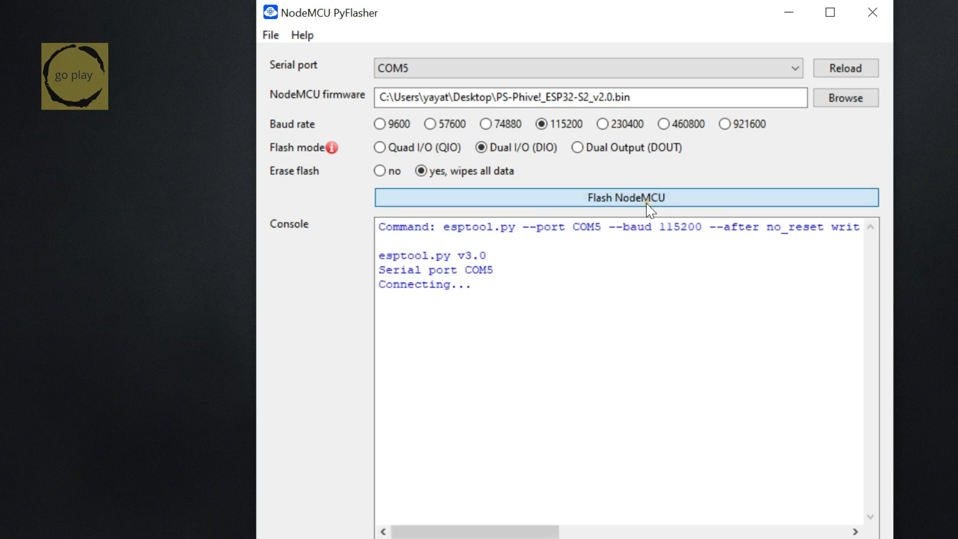
{"action": "left_click", "coordinate": [625, 197]}
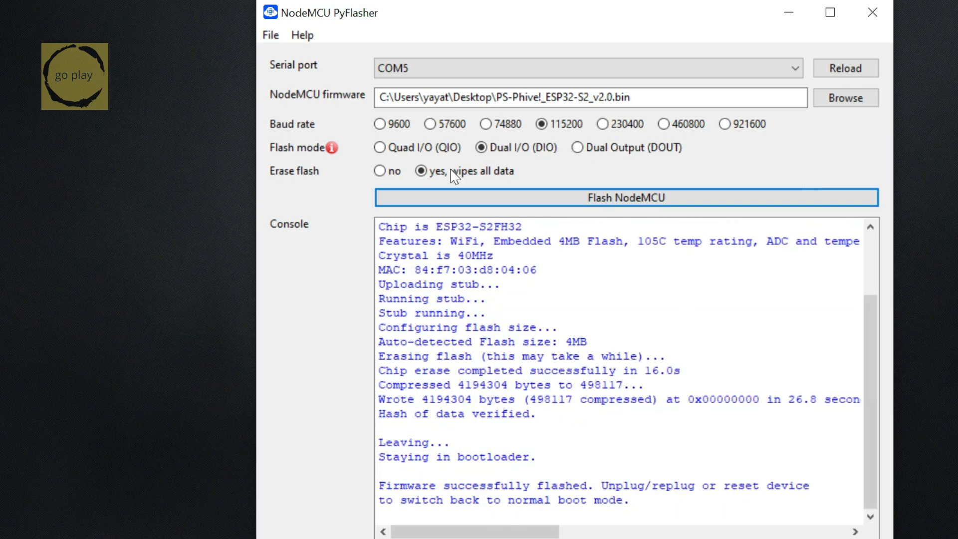
{"action": "left_click", "coordinate": [872, 11]}
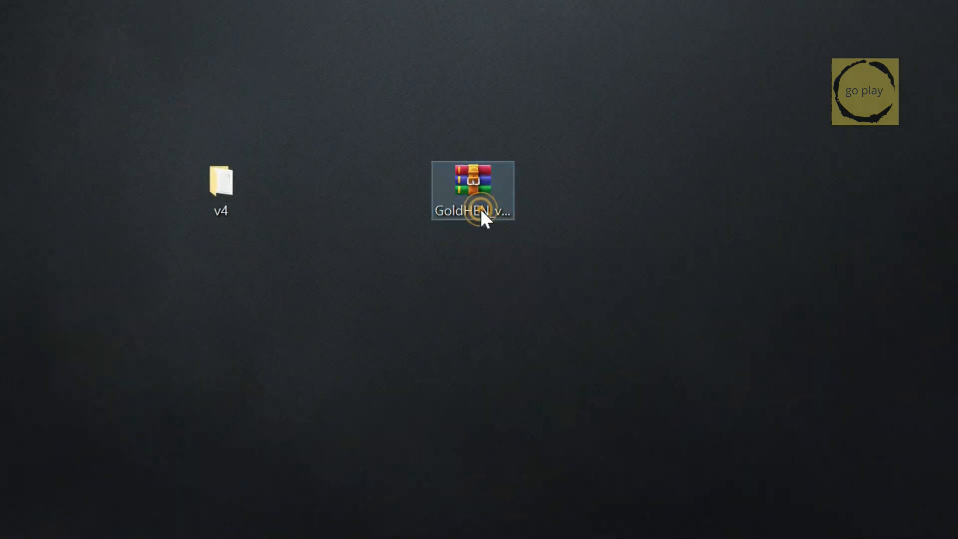
- Extract the GoldHEN v2.4b18.2 archive and select the renamed pl_GoldHENv2.4b18.2.bin payload
{"action": "double_click", "coordinate": [472, 190]}
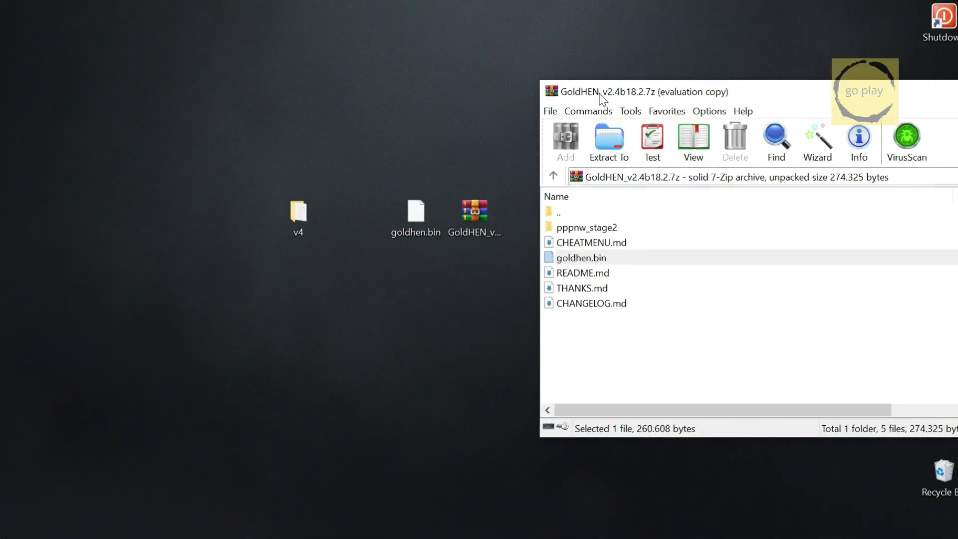
{"action": "right_click", "coordinate": [474, 211]}
{"action": "type", "text": "pl_GoldHENv2.4b18.2.bin"}
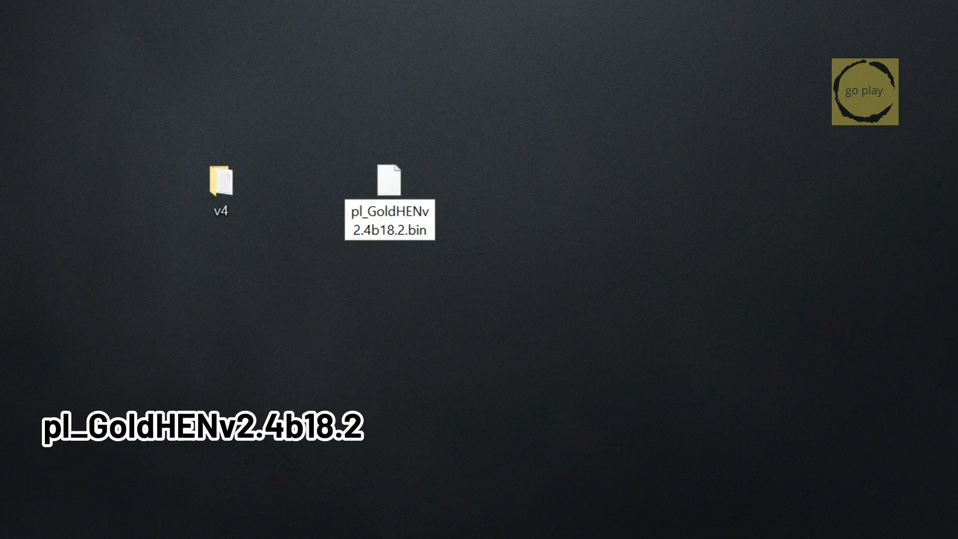
{"action": "left_click", "coordinate": [389, 202]}
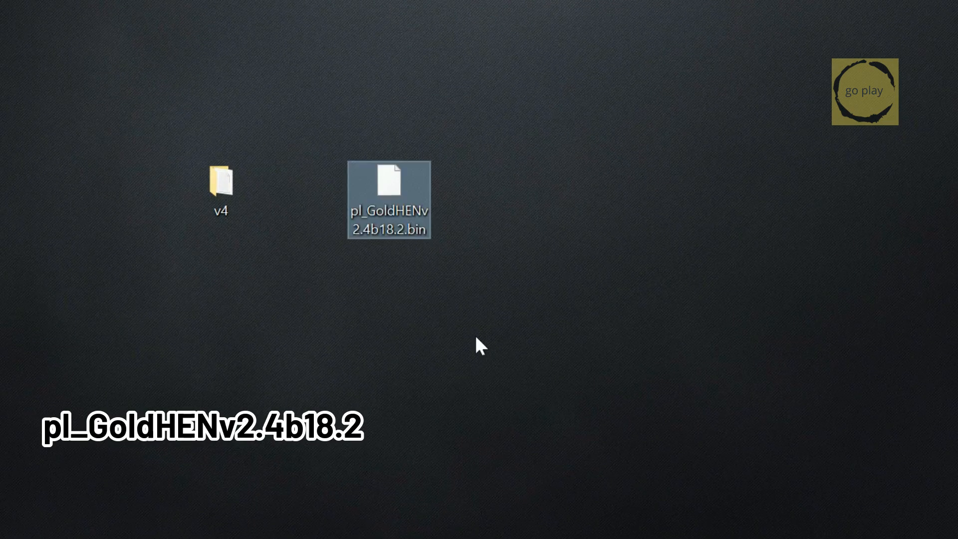
{"action": "mouse_move", "coordinate": [605, 391]}
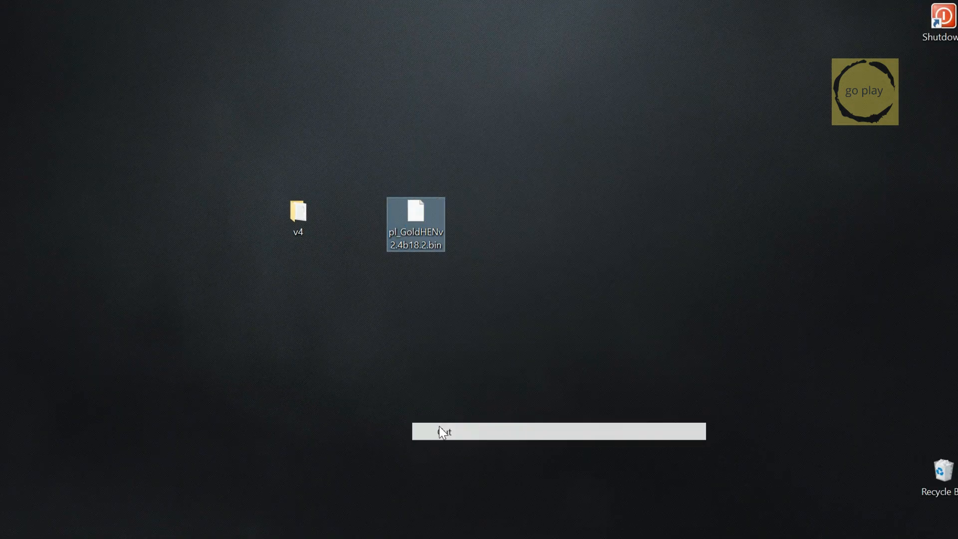
- Paste the payload into v4's files folder, then bring up menu.html's context menu
{"action": "double_click", "coordinate": [298, 214]}
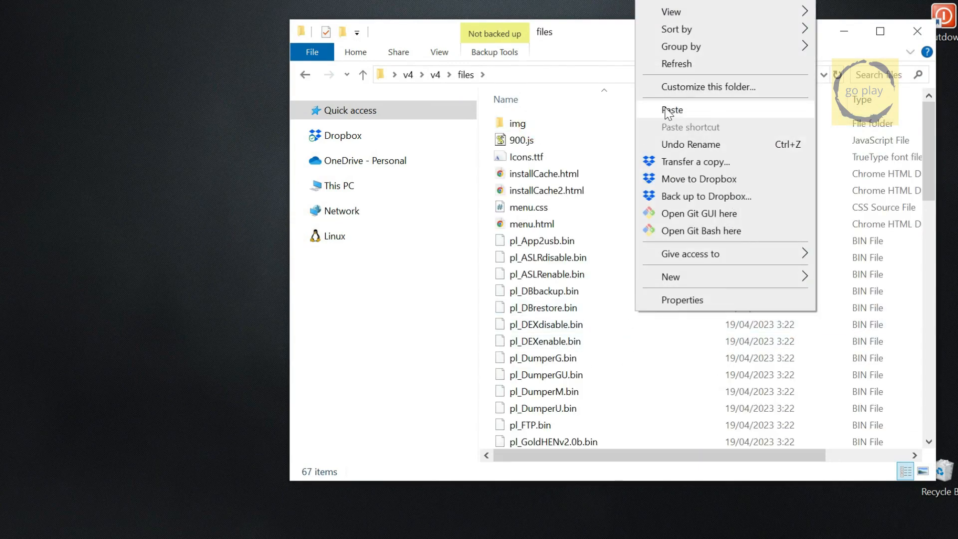
{"action": "left_click", "coordinate": [672, 109]}
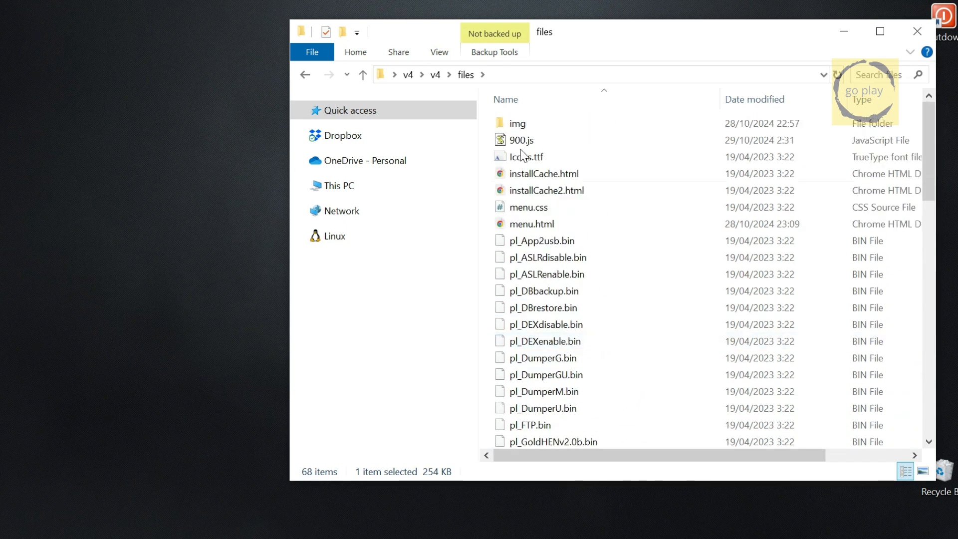
{"action": "left_click", "coordinate": [530, 223]}
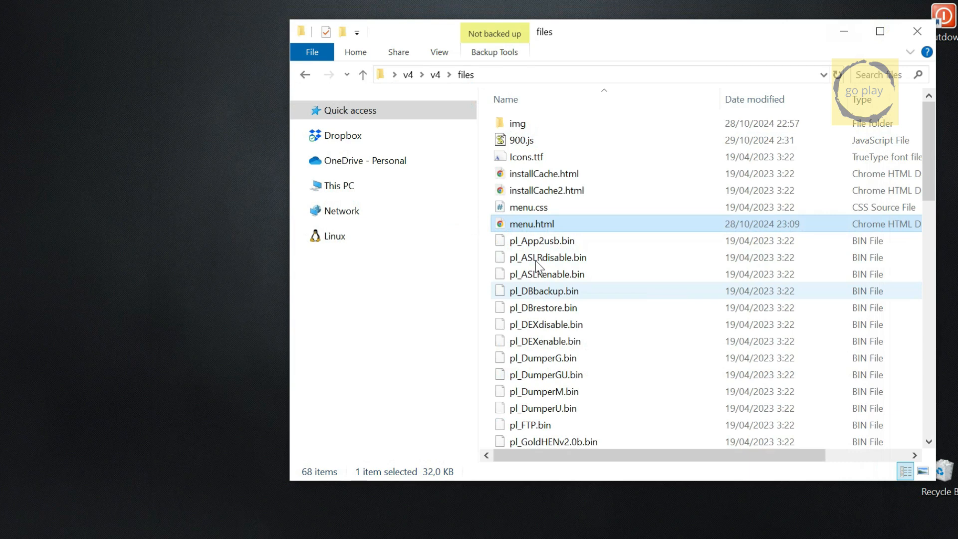
{"action": "right_click", "coordinate": [531, 224]}
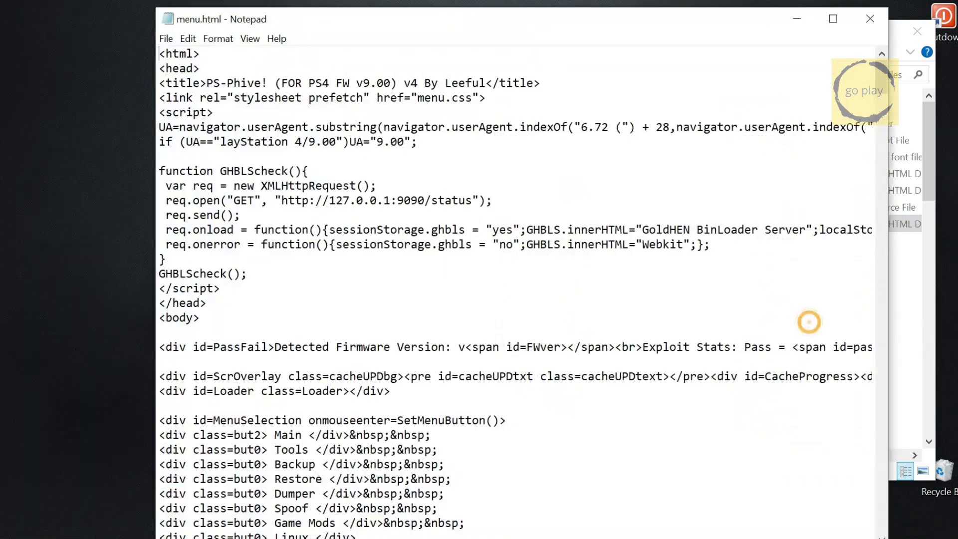
- Add a v2.4b18.2 *Latest* multiGH option, unmark v2.4b18, save menu.html, and close Notepad
{"action": "scroll", "scroll_direction": "down", "scroll_amount": 3}
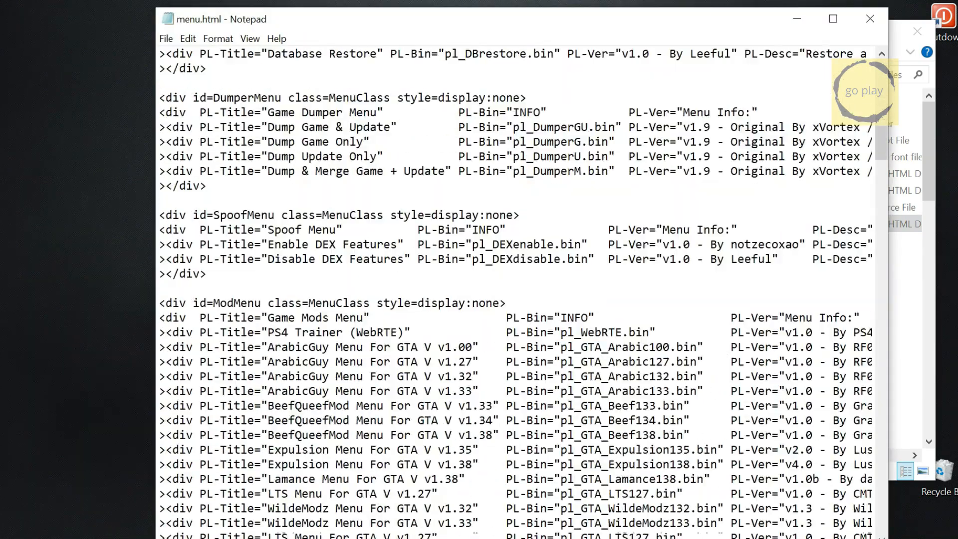
{"action": "scroll", "scroll_direction": "down", "scroll_amount": 3}
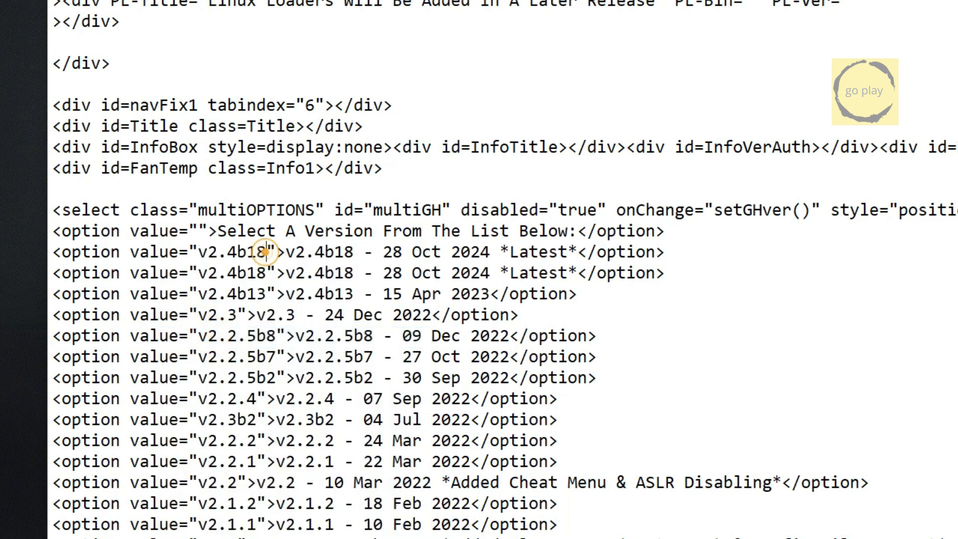
{"action": "type", "text": ".2"}
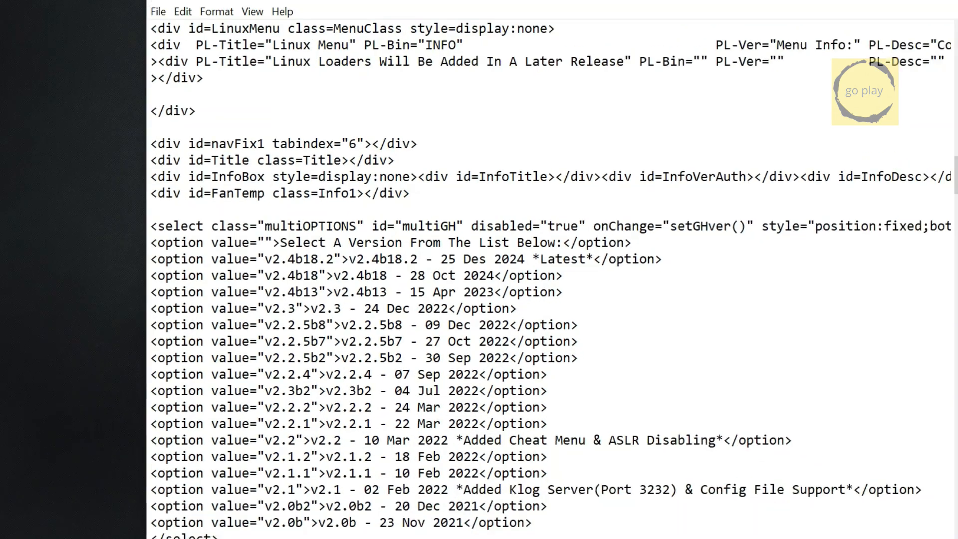
{"action": "left_click", "coordinate": [195, 41]}
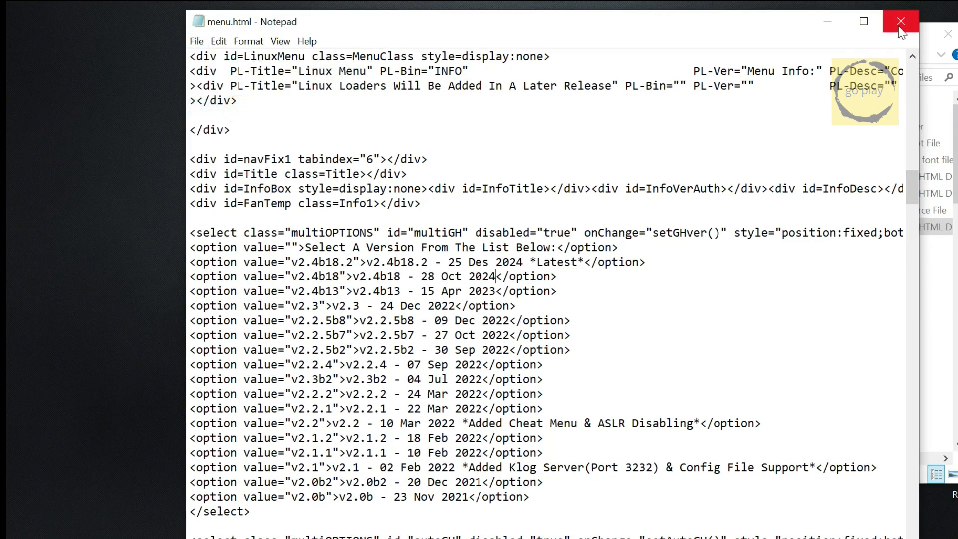
{"action": "left_click", "coordinate": [899, 21]}
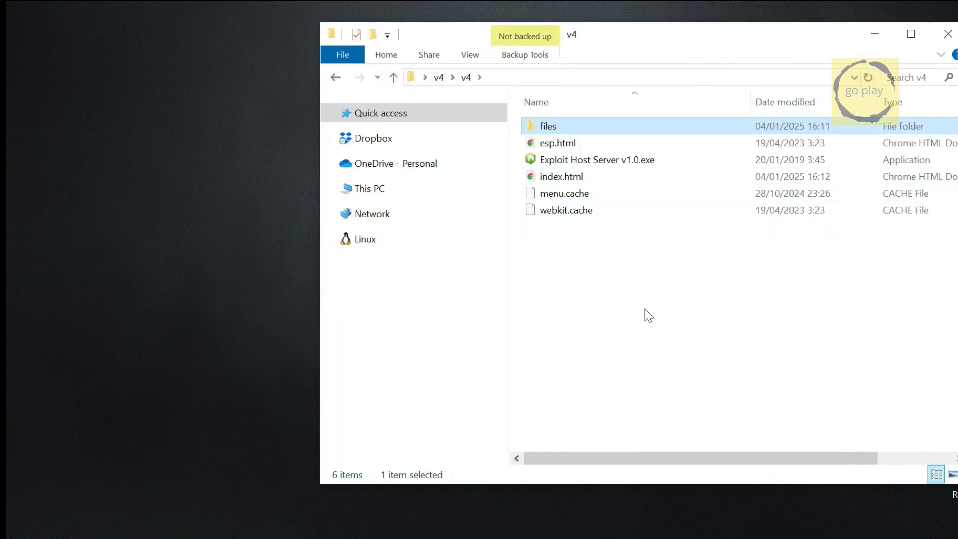
- Open index.html in Notepad, set localStorage.GHver to "v2.4b18.2", and save
{"action": "left_click", "coordinate": [560, 176]}
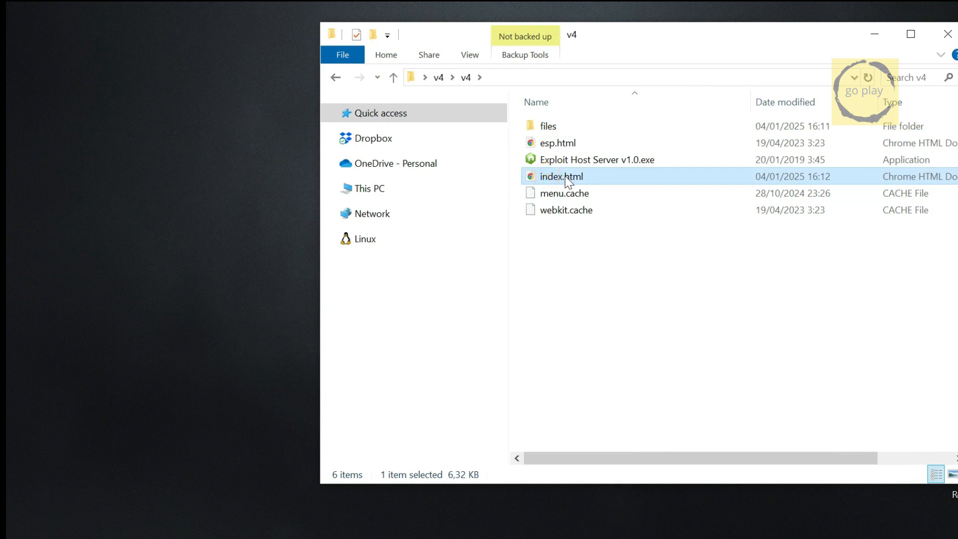
{"action": "right_click", "coordinate": [560, 176]}
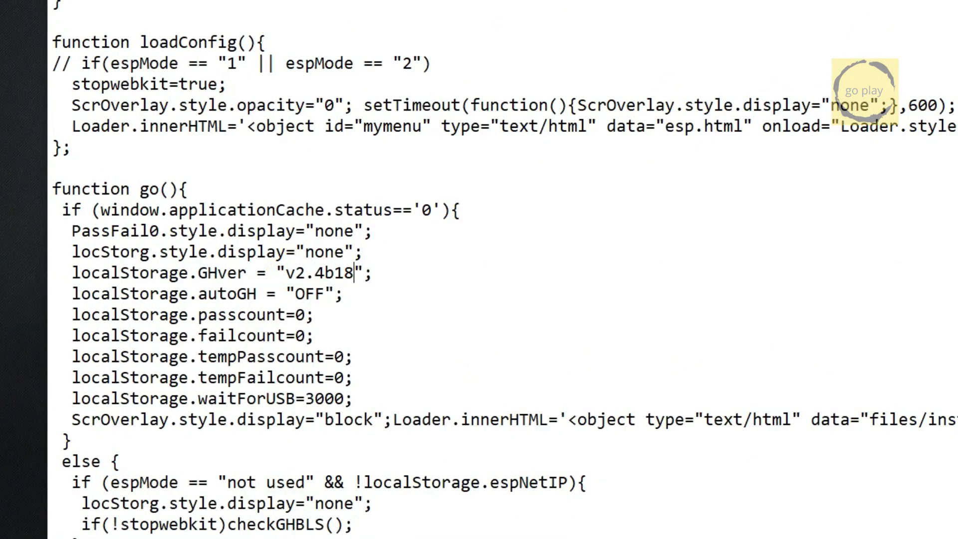
{"action": "type", "text": ".2"}
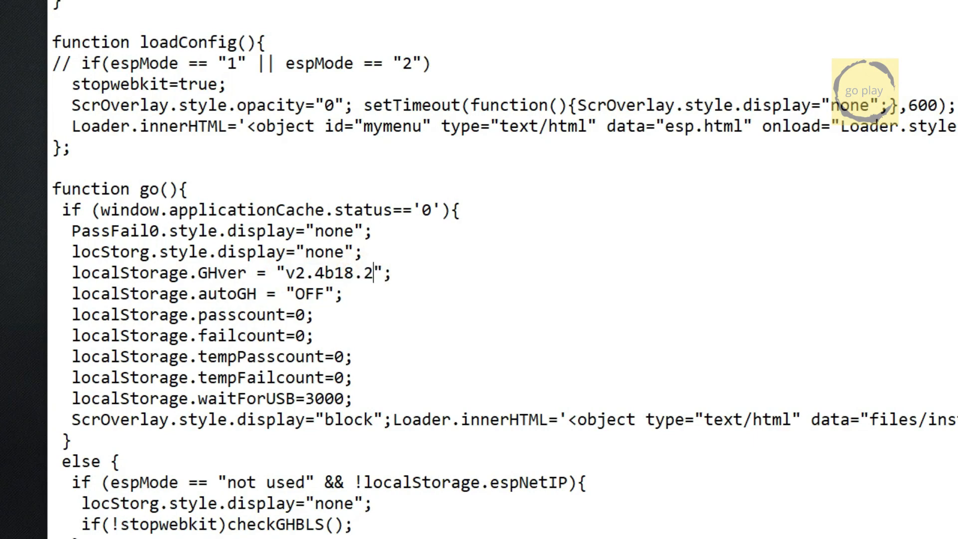
{"action": "left_click", "coordinate": [196, 41]}
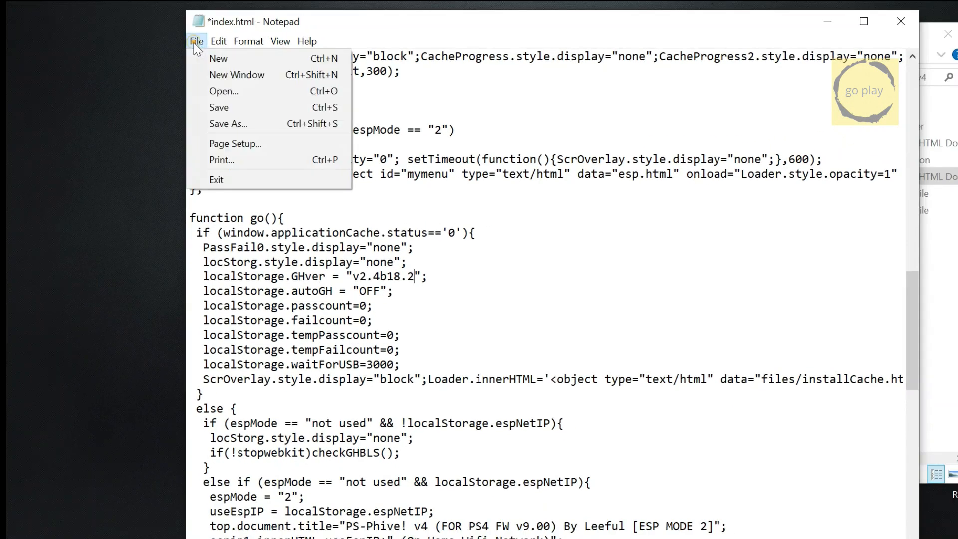
{"action": "left_click", "coordinate": [219, 107]}
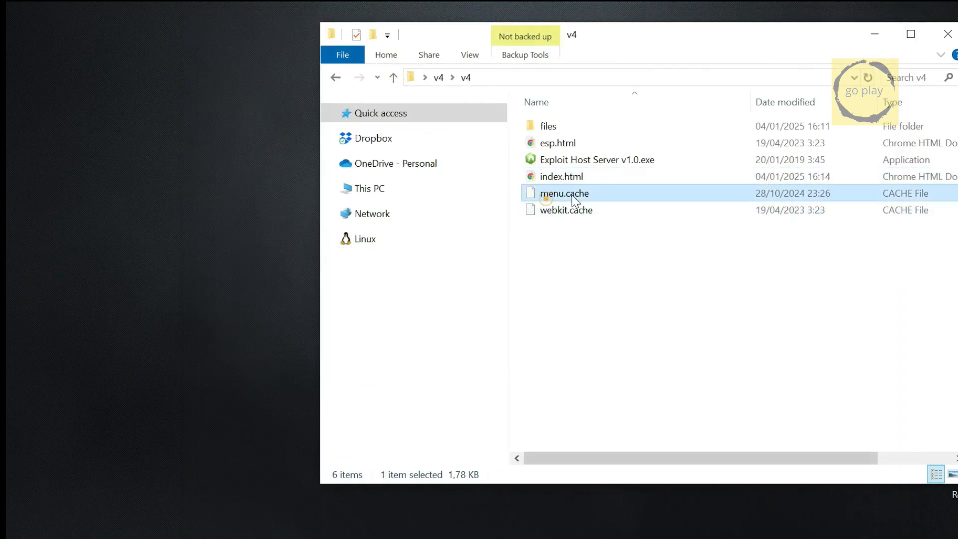
- Add a files\pl_GoldHENv2.4b18.2.bin line to menu.cache in Notepad and save
{"action": "right_click", "coordinate": [564, 193]}
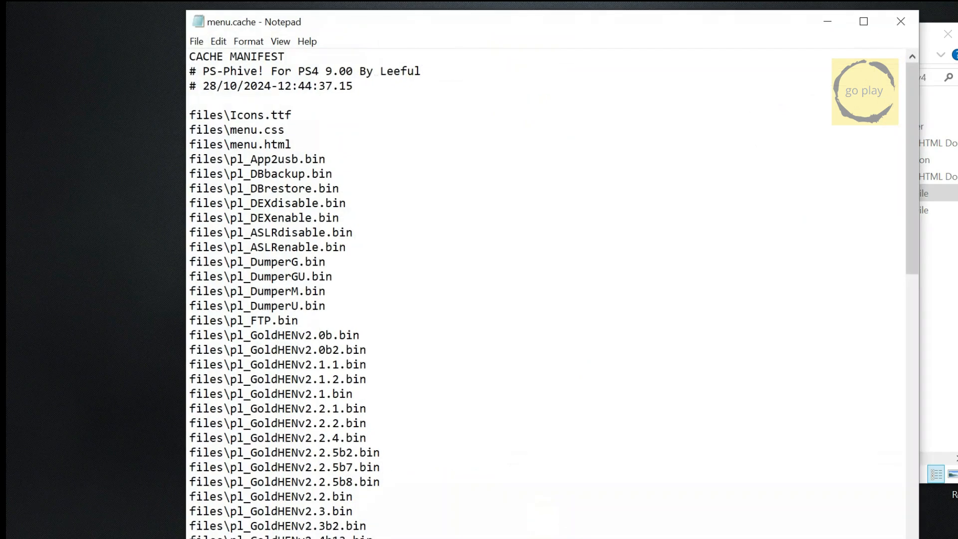
{"action": "scroll", "scroll_direction": "down", "scroll_amount": 3}
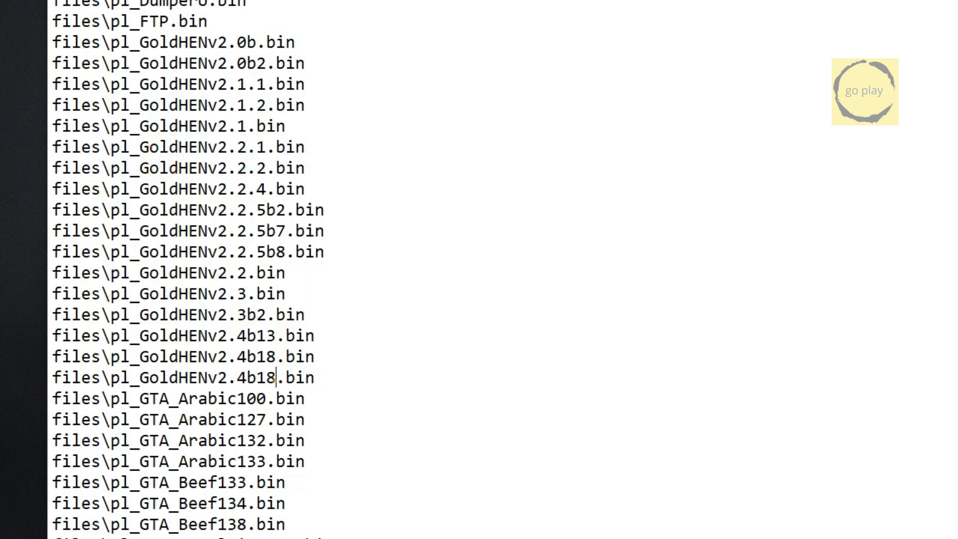
{"action": "type", "text": ".2."}
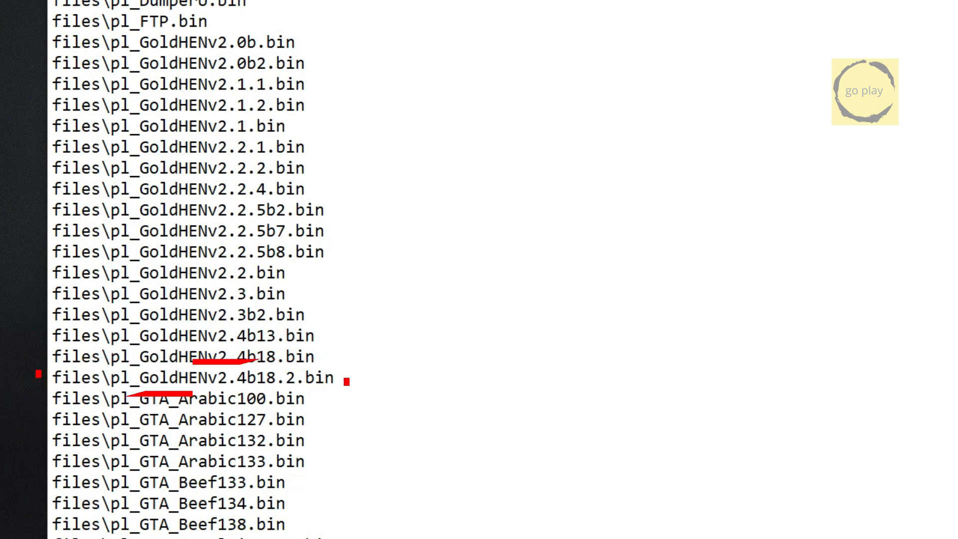
{"action": "left_click", "coordinate": [197, 41]}
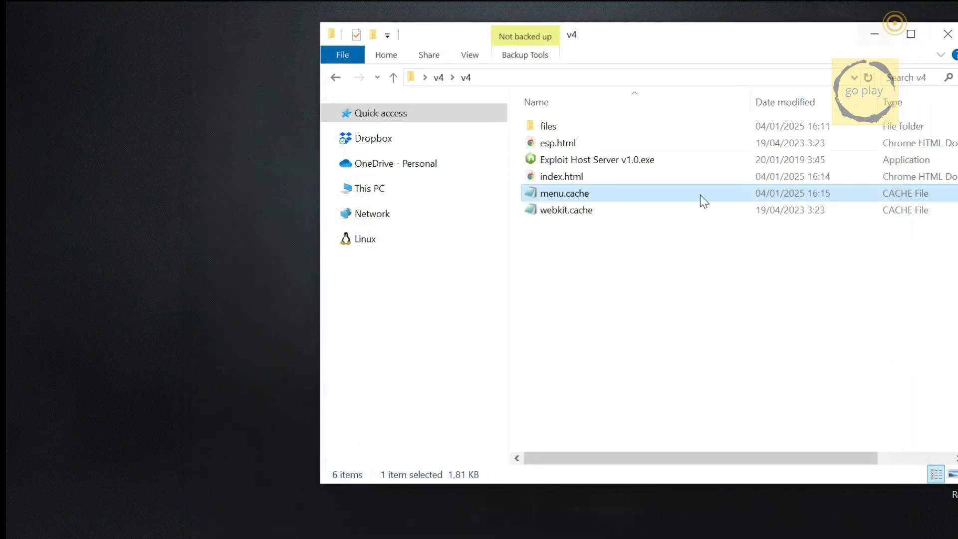
{"action": "left_click", "coordinate": [633, 323]}
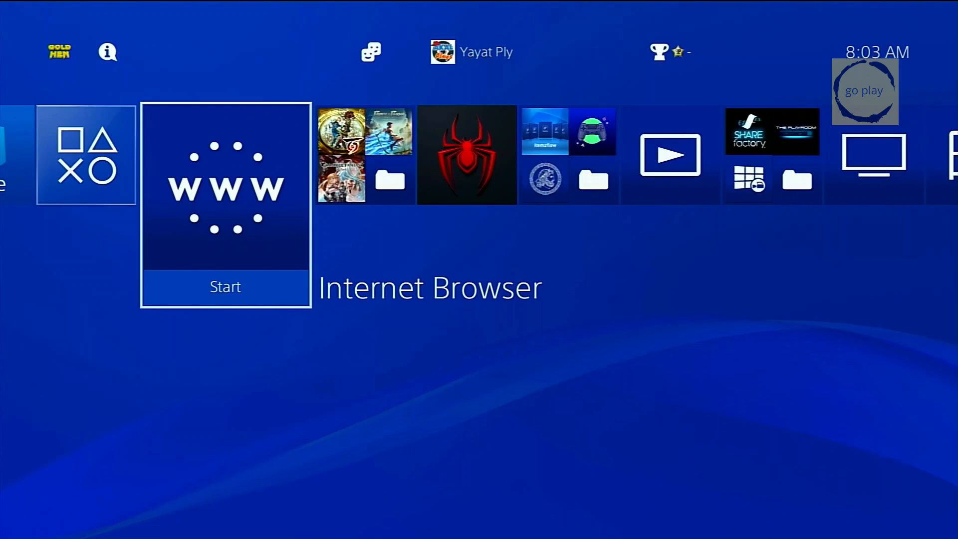
- Delete all frequently used pages in the PS4 Internet Browser, then bring up Network settings
{"action": "left_click", "coordinate": [225, 188]}
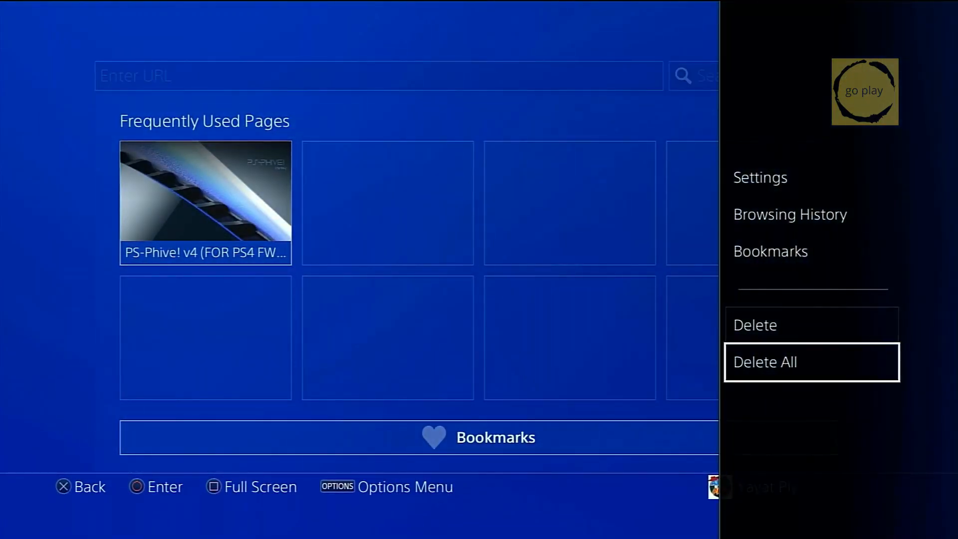
{"action": "left_click", "coordinate": [765, 362]}
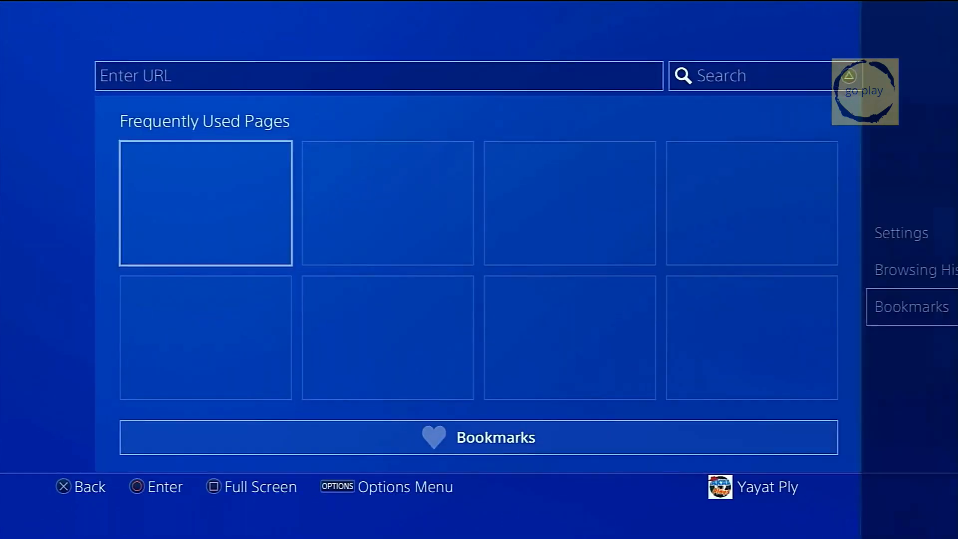
{"action": "left_click", "coordinate": [900, 233]}
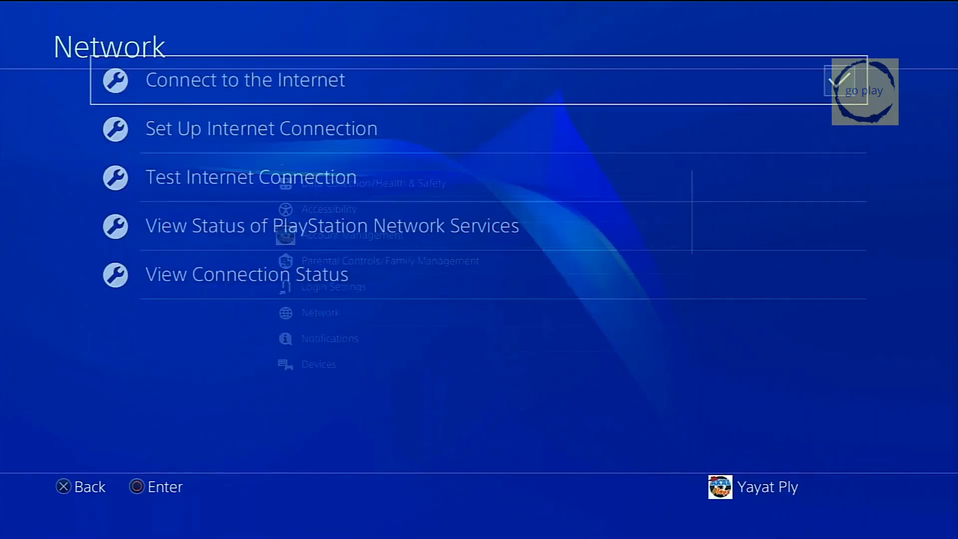
{"action": "left_click", "coordinate": [260, 128]}
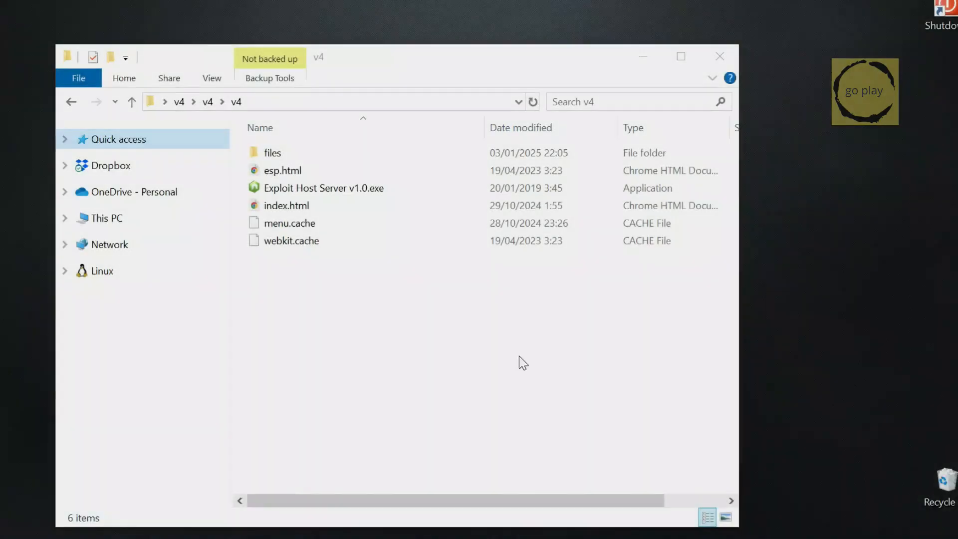
- Run Exploit Host Server v1.0, load 192.168.10.243 in the PS4 browser, then close the server
{"action": "double_click", "coordinate": [324, 188]}
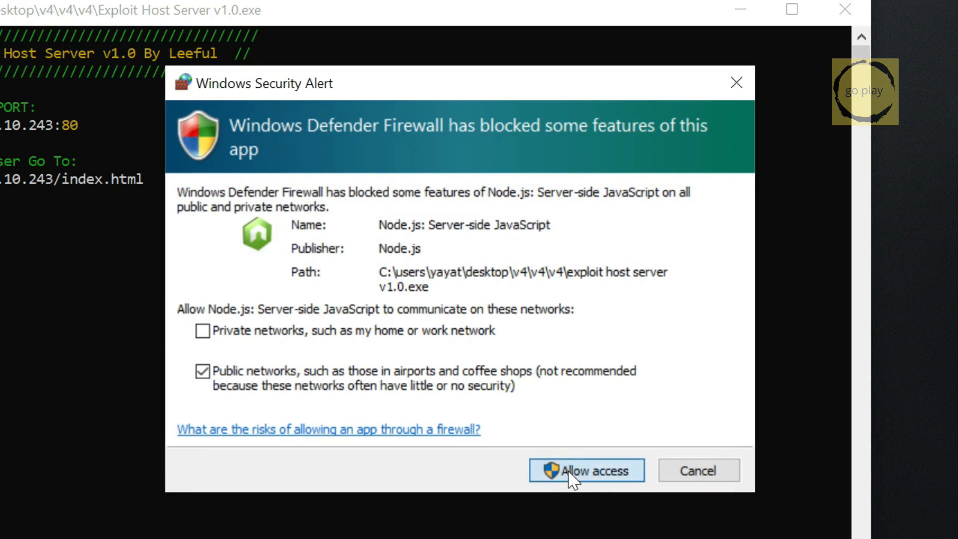
{"action": "left_click", "coordinate": [584, 471]}
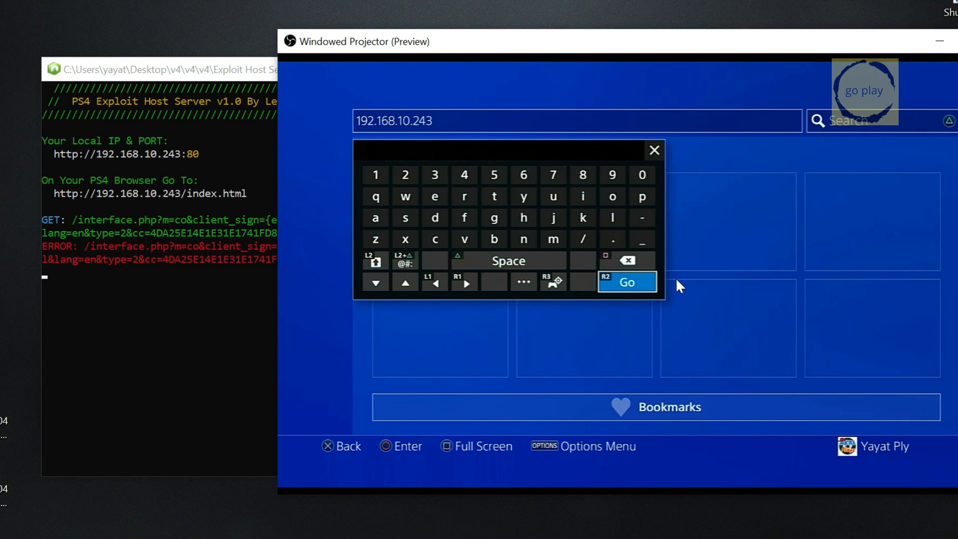
{"action": "left_click", "coordinate": [626, 282]}
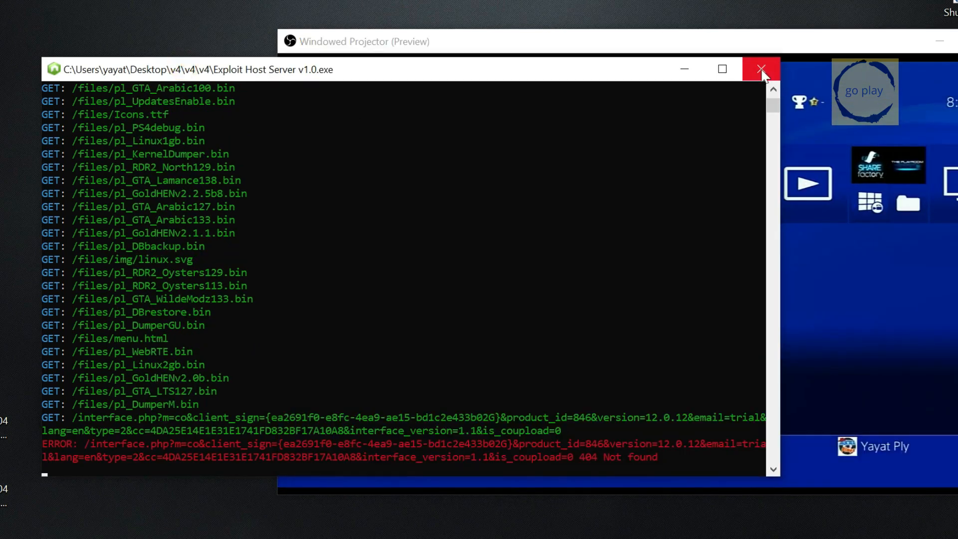
{"action": "left_click", "coordinate": [759, 68]}
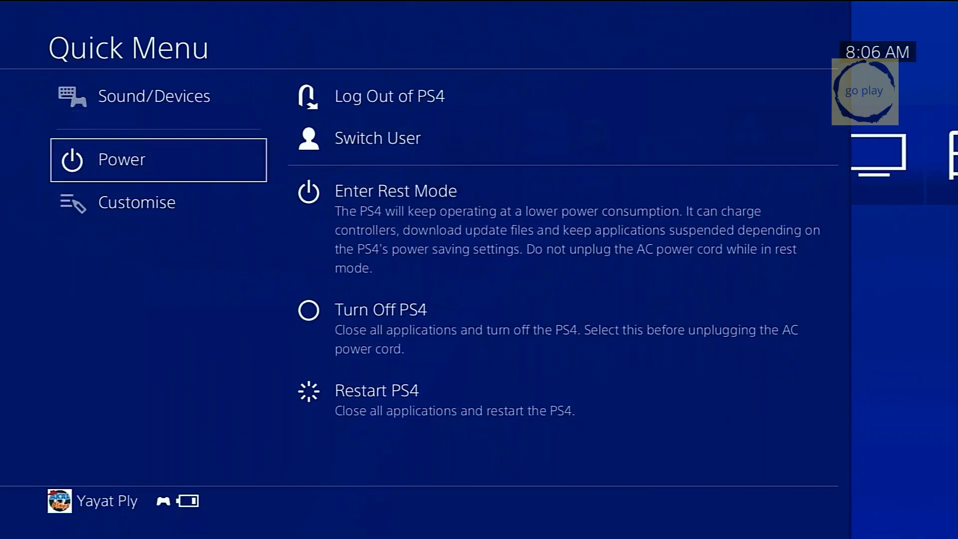
- Restart the PS4 from the Quick Menu's Power options
{"action": "left_click", "coordinate": [376, 390]}
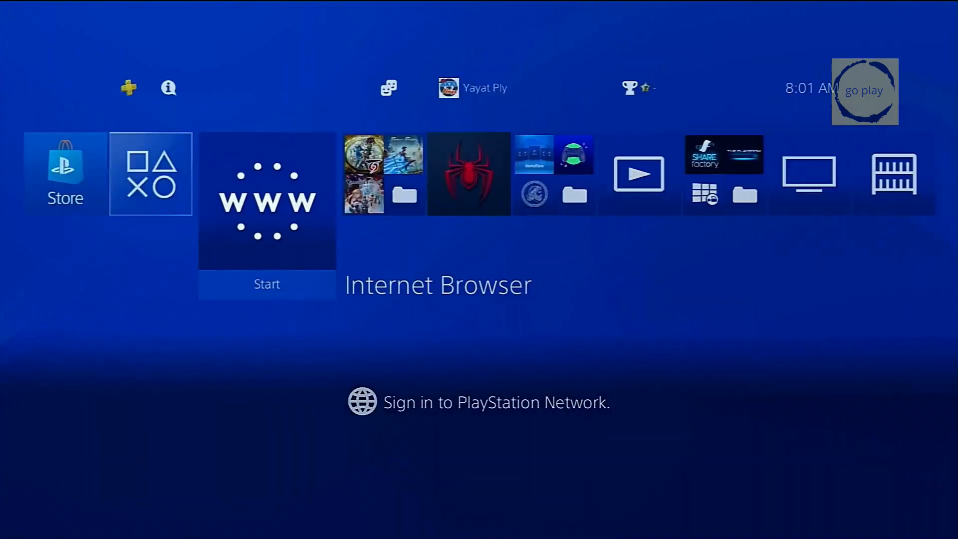
- Open the cached PS-Phive v4 page and run the GoldHEN v2.4b18.2 jailbreak
{"action": "left_click", "coordinate": [267, 199]}
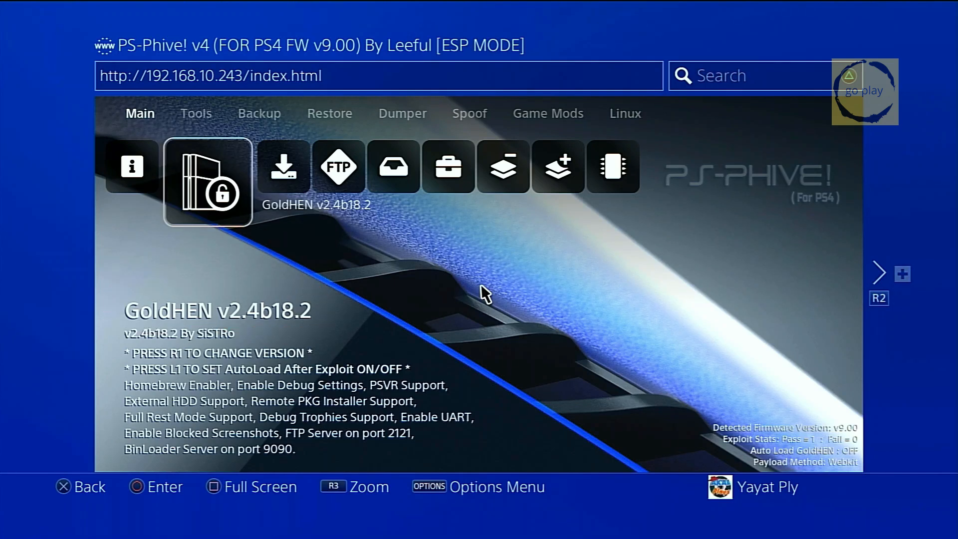
{"action": "left_click", "coordinate": [206, 182]}
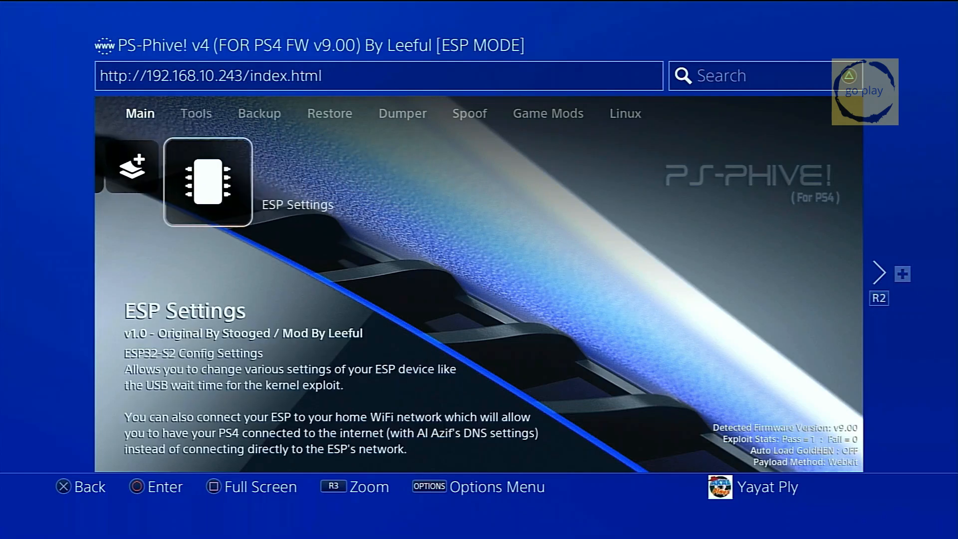
{"action": "left_click", "coordinate": [207, 183]}
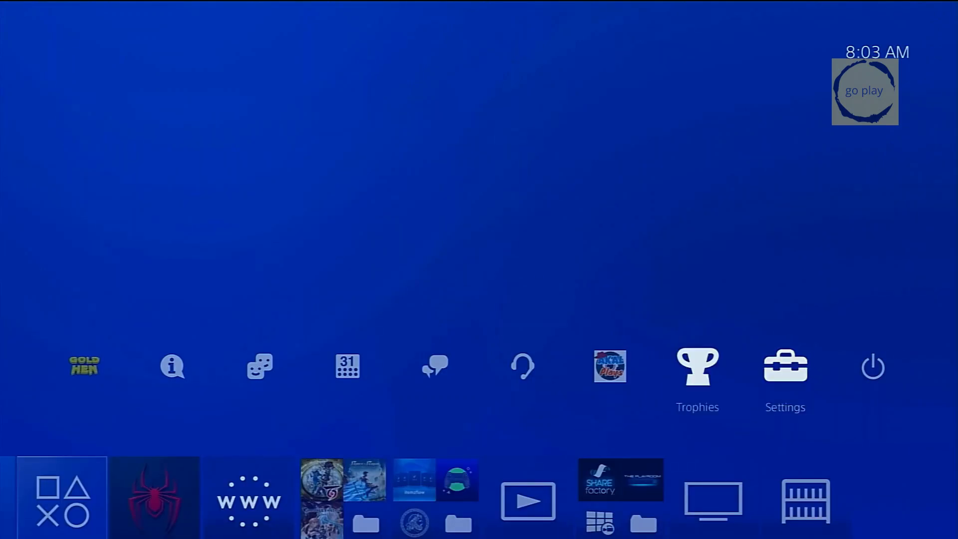
- Select Settings from the PS4 function area
{"action": "left_click", "coordinate": [784, 365]}
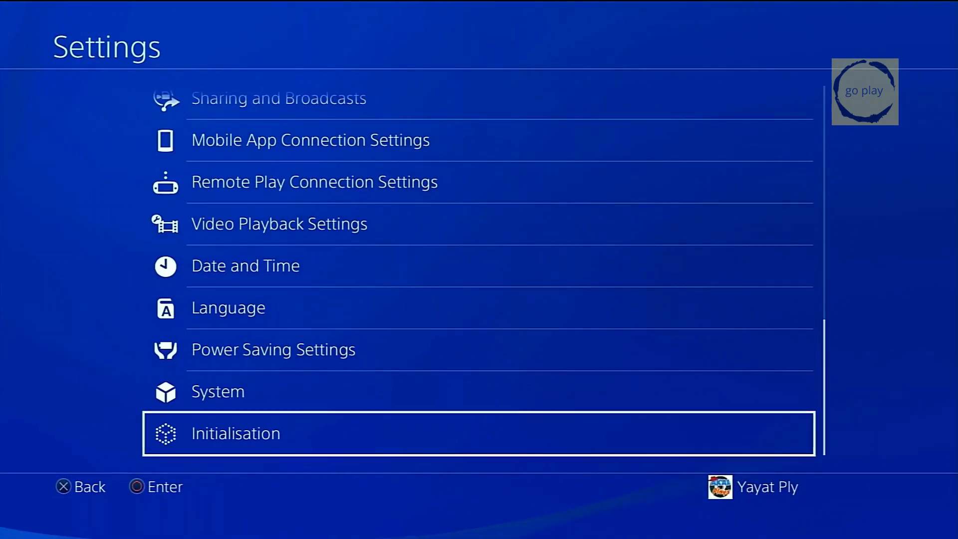